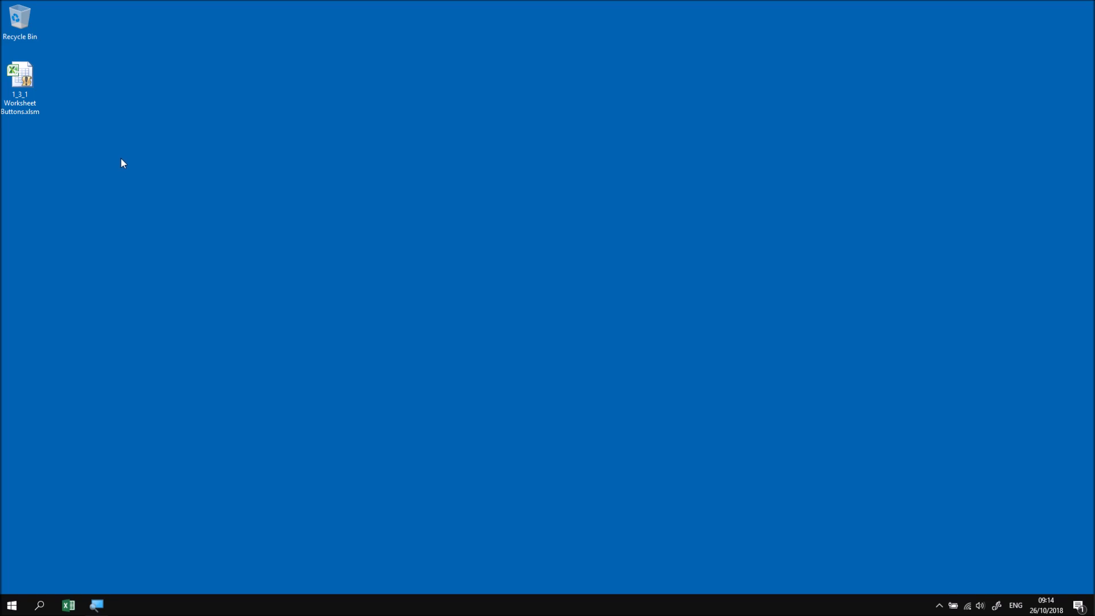
mouse_move(98, 144)
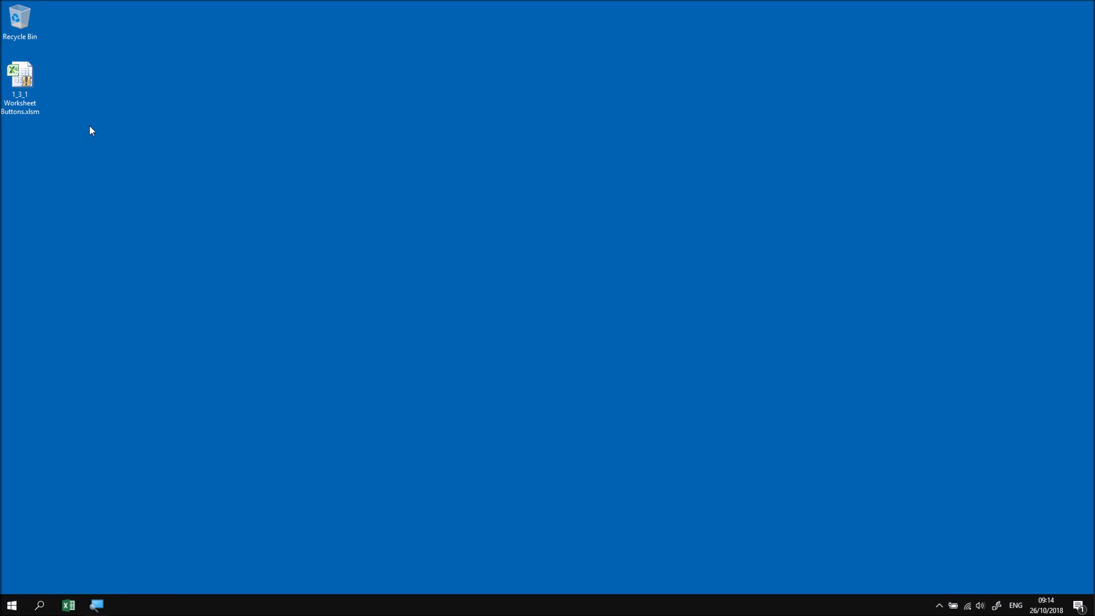
- Open the 1_3_1 Worksheet Buttons workbook, enable its macros, and show the Developer tab
click(19, 77)
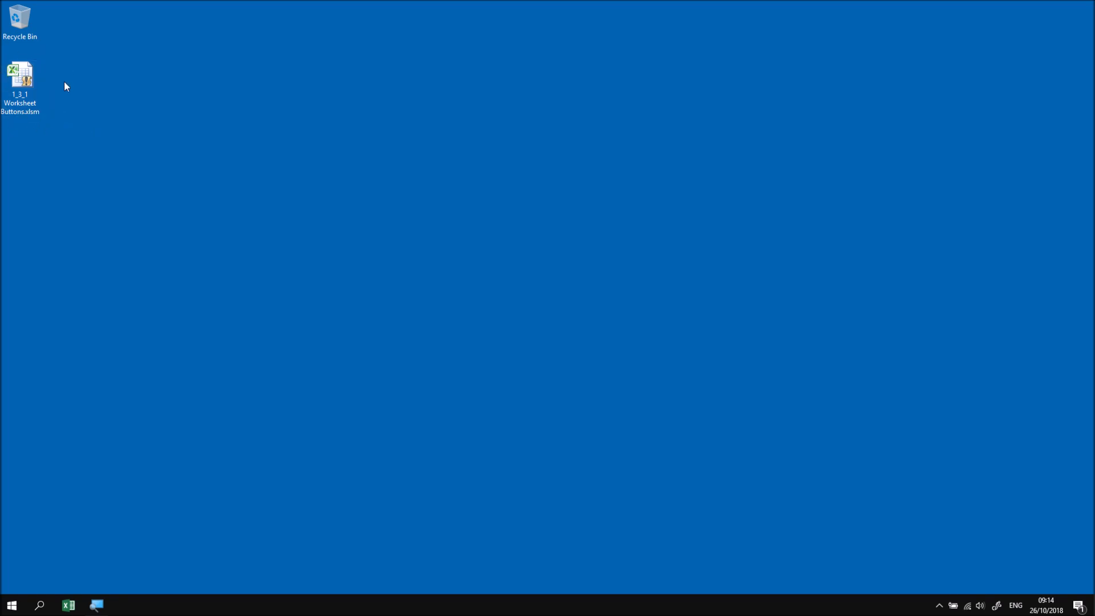
click(20, 75)
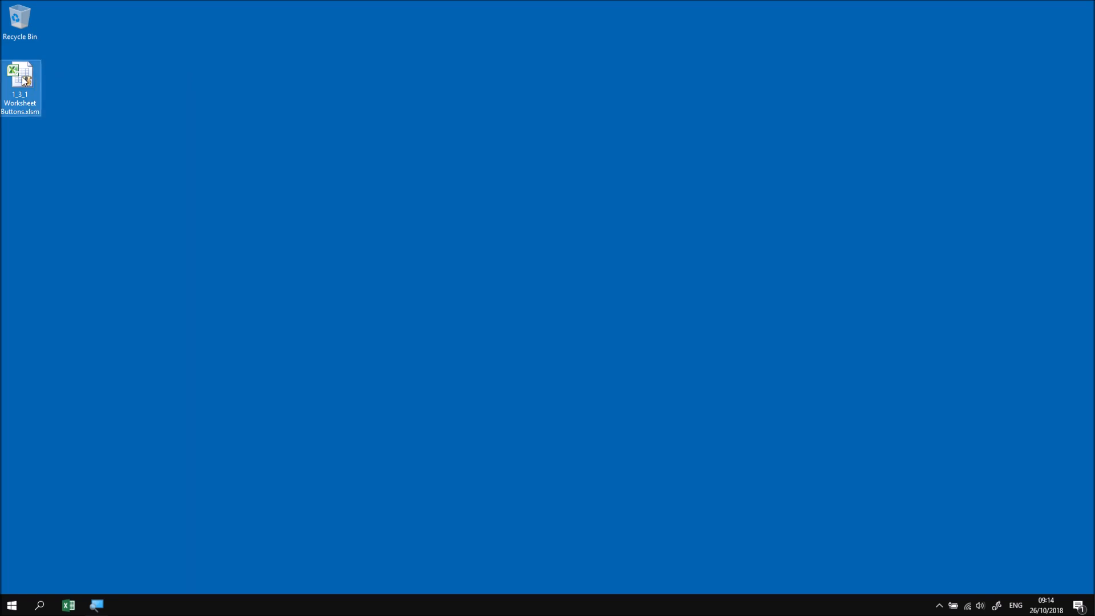
double_click(20, 74)
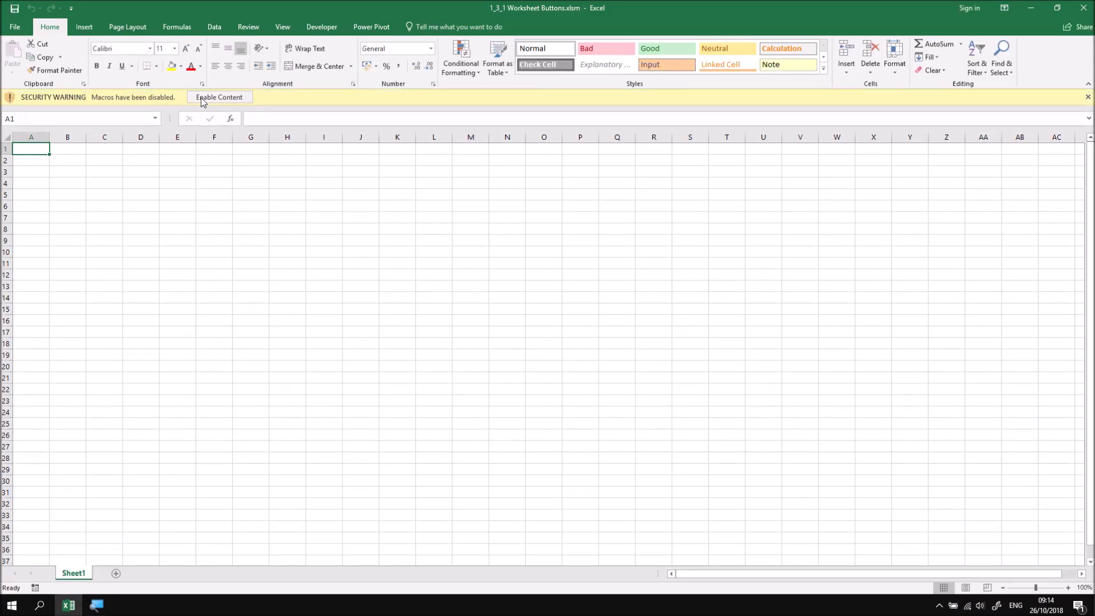
click(219, 96)
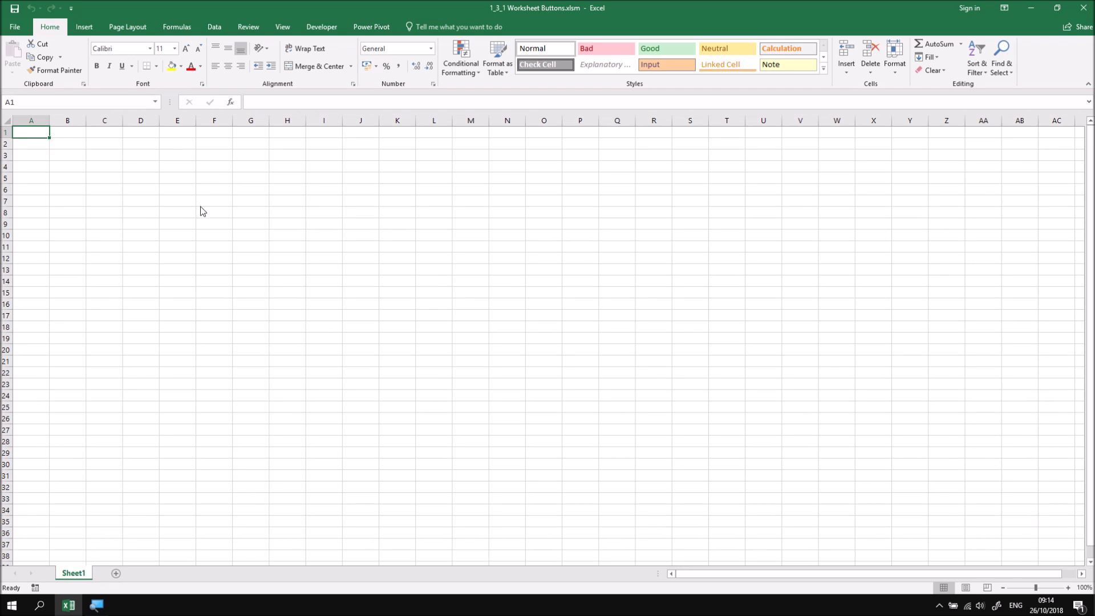
mouse_move(321, 27)
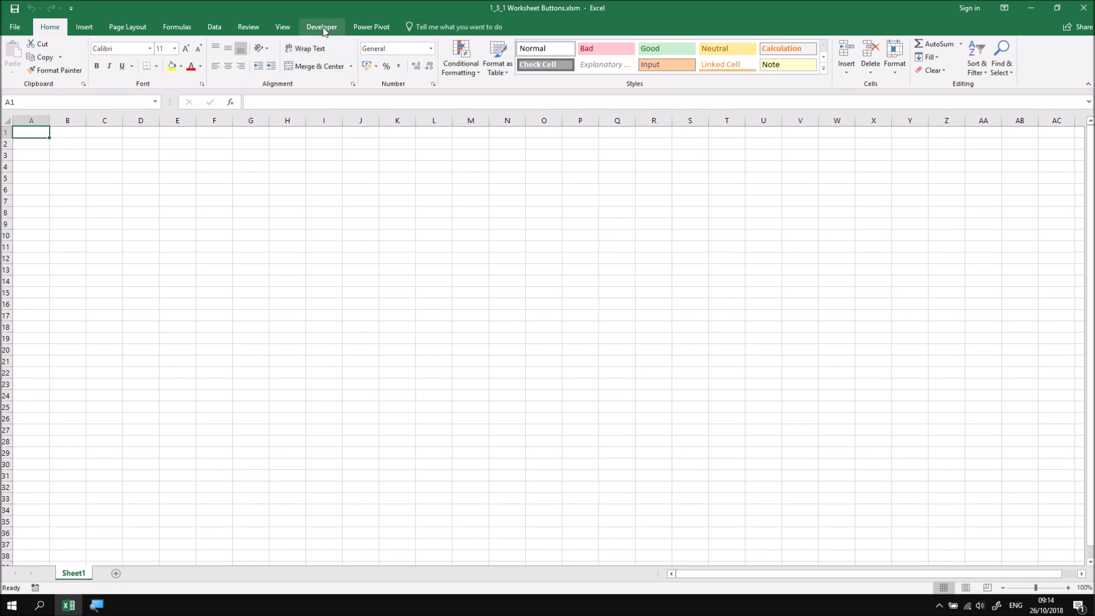
click(321, 27)
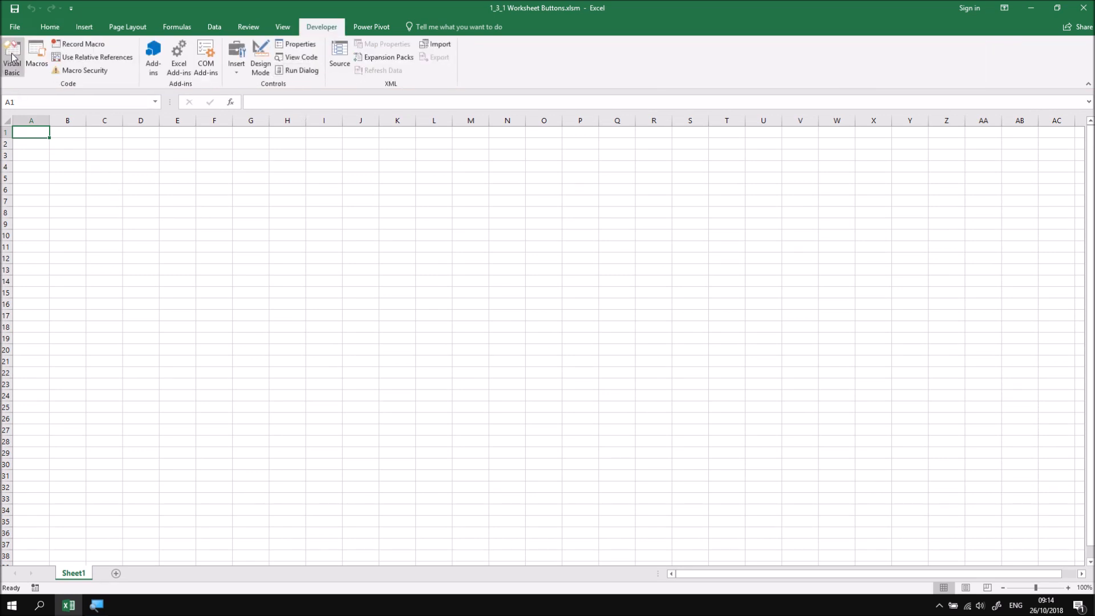
click(12, 56)
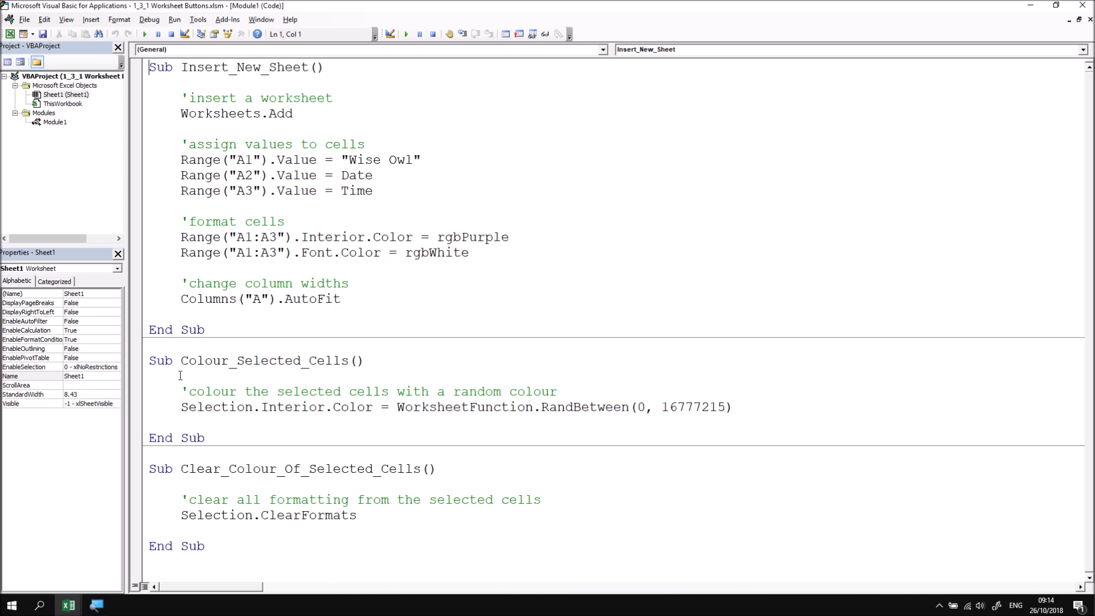
mouse_move(739, 409)
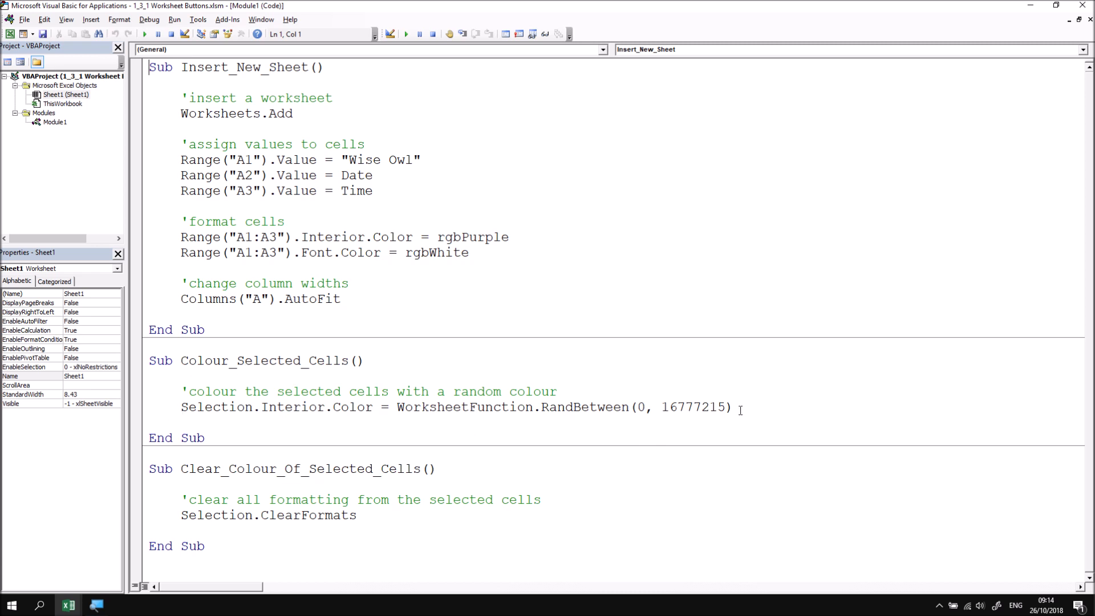
mouse_move(588, 426)
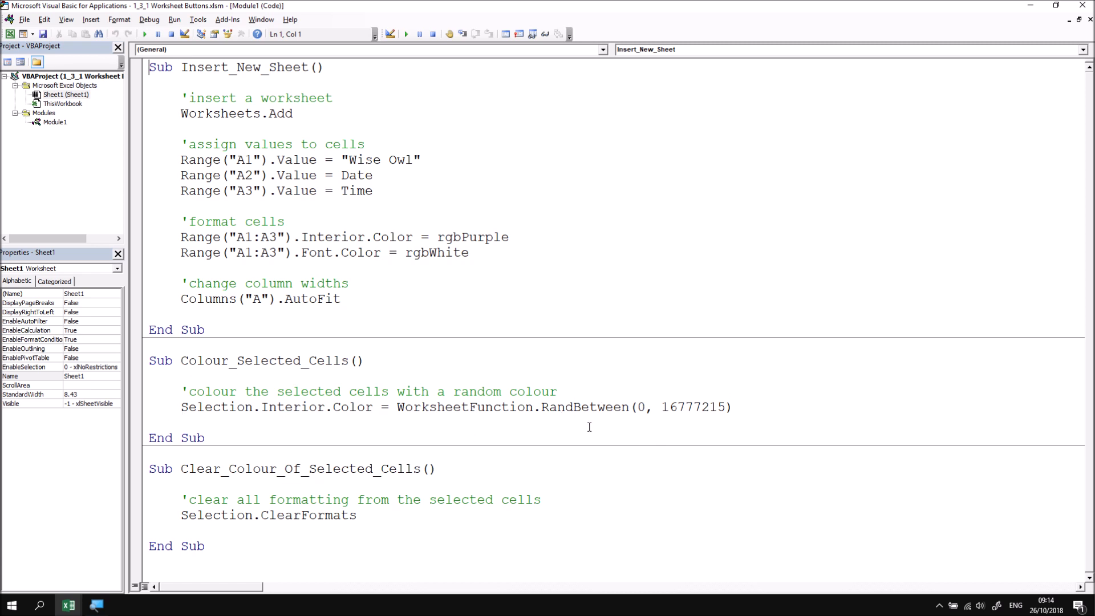
mouse_move(186, 489)
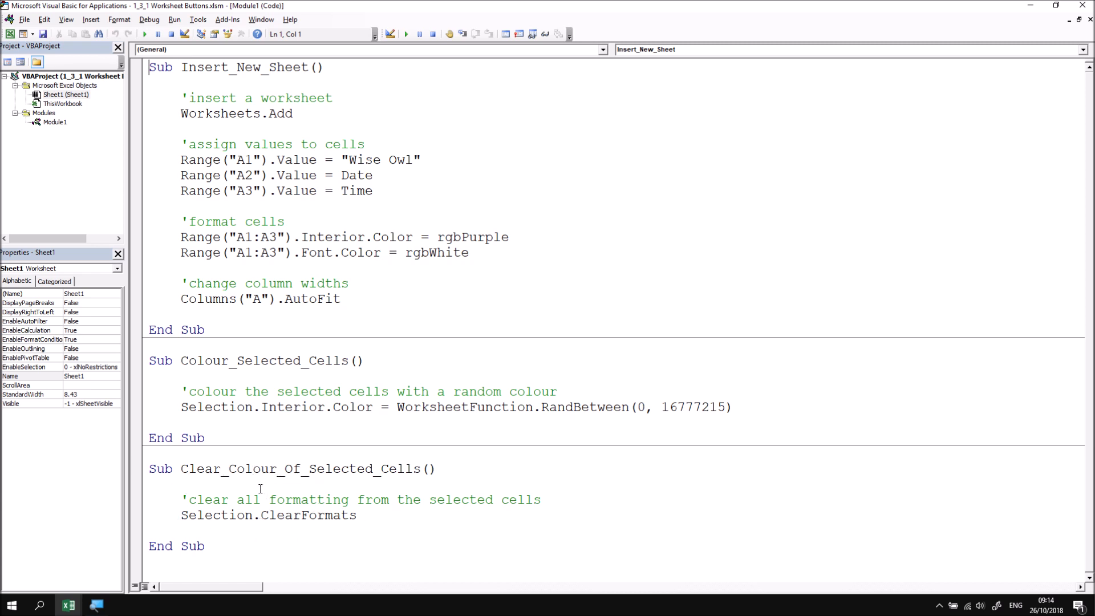
click(54, 122)
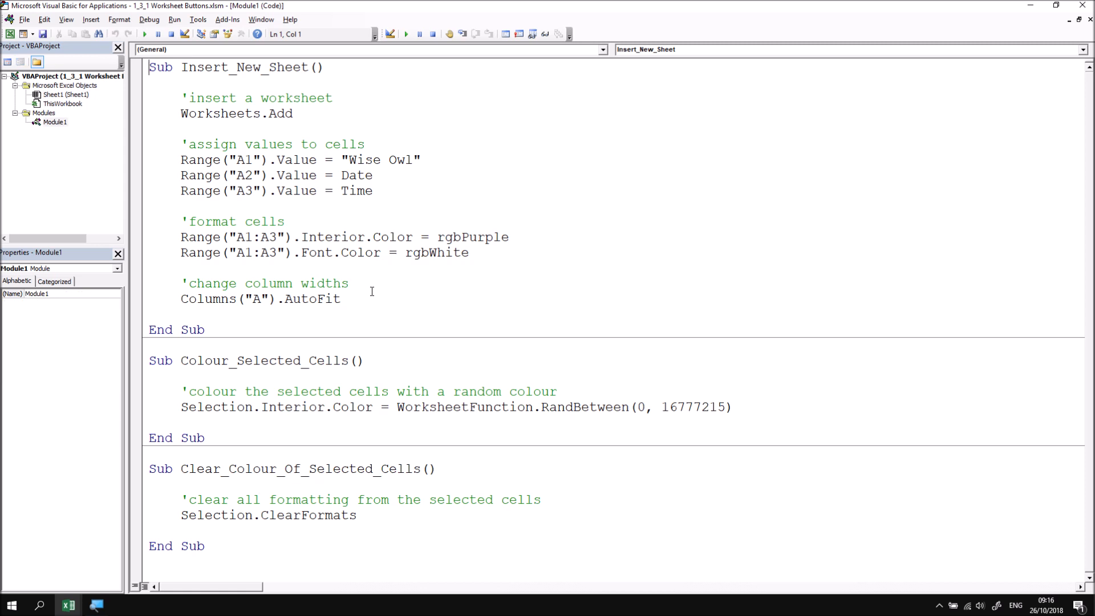
mouse_move(117, 122)
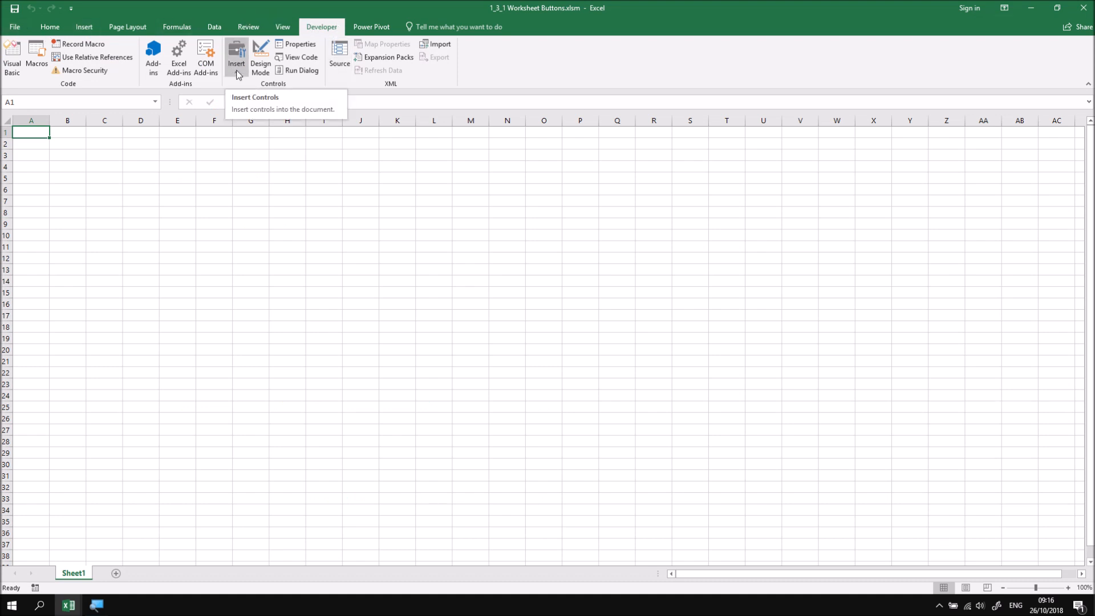
- Open the Developer Insert gallery of Form and ActiveX controls
click(236, 55)
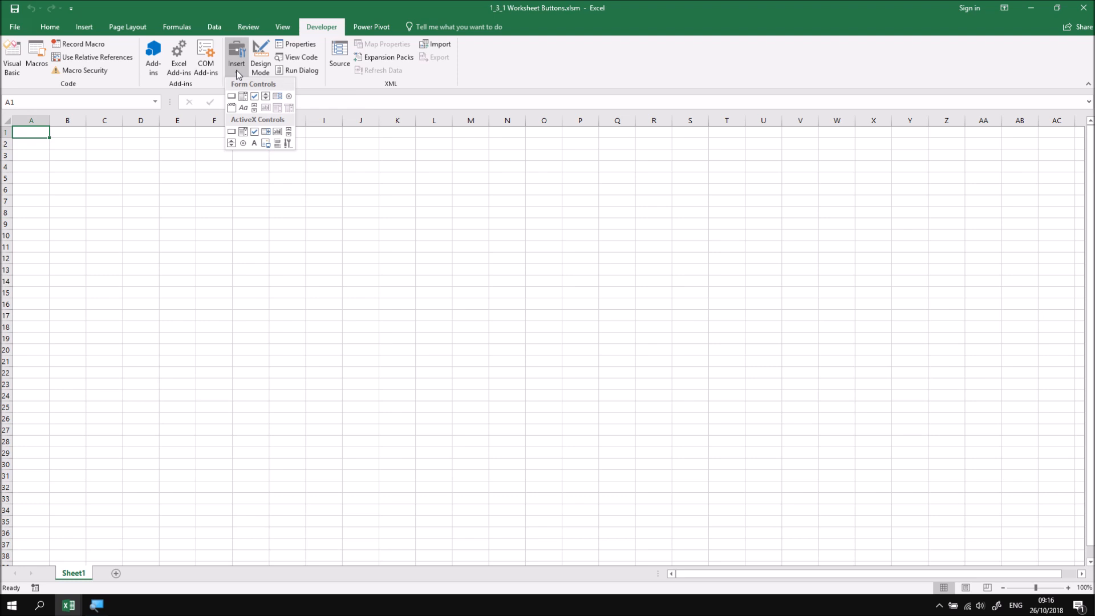
mouse_move(240, 79)
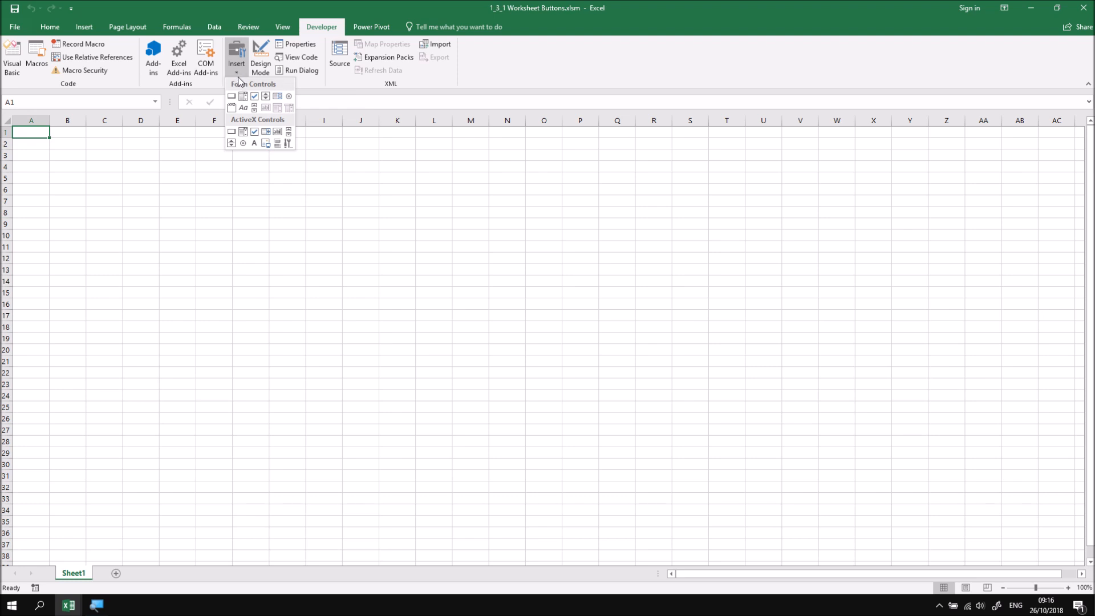
mouse_move(232, 95)
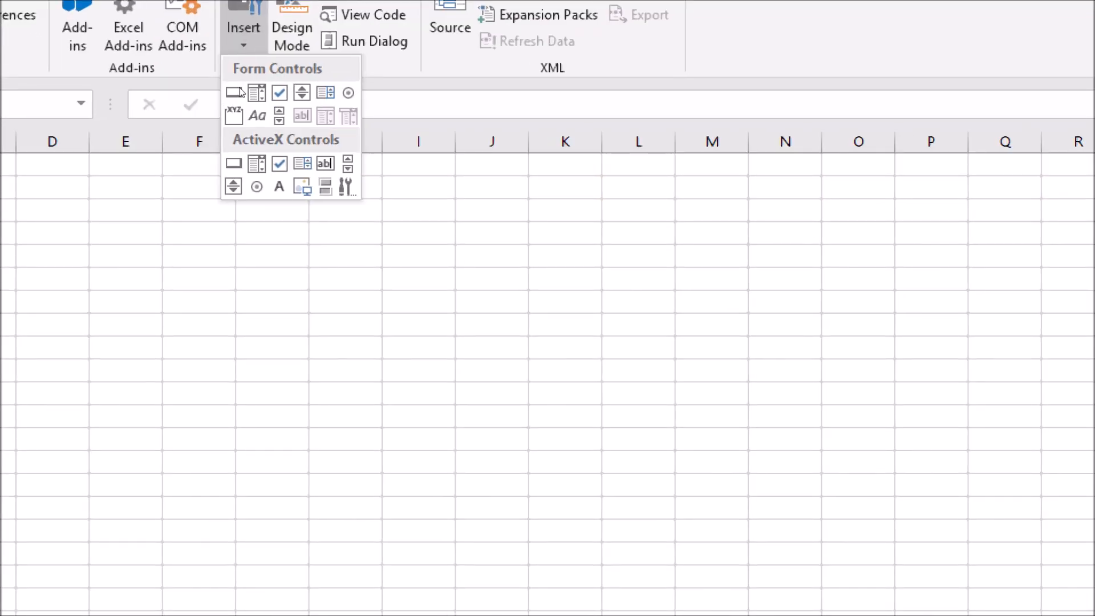
mouse_move(233, 91)
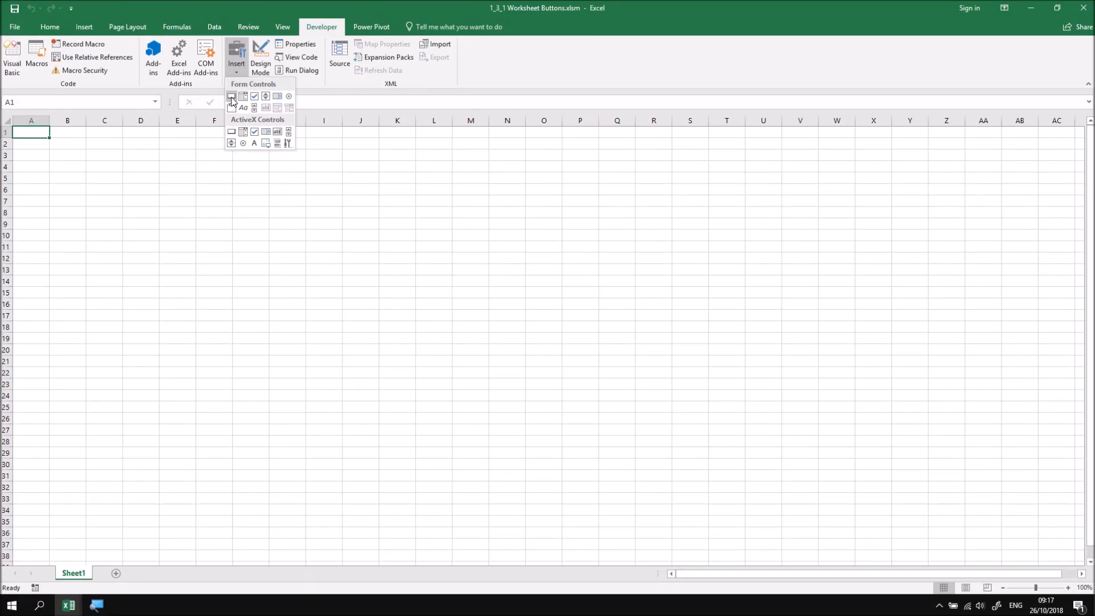
- Draw a form-control button over B2:C3 and assign it the Insert_New_Sheet macro
click(231, 96)
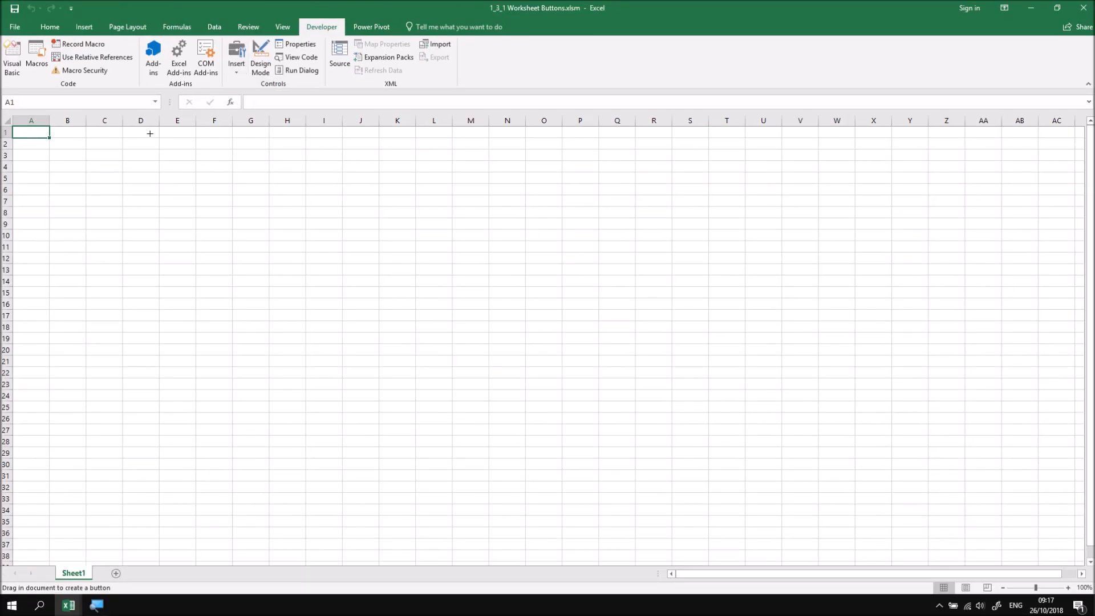
mouse_move(55, 141)
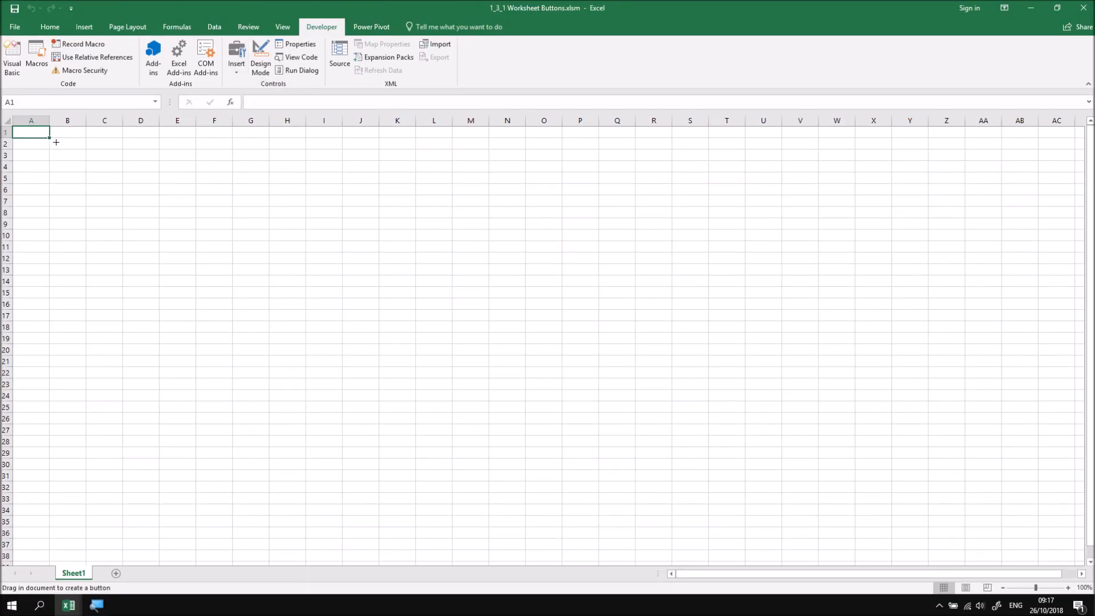
drag(56, 142, 118, 164)
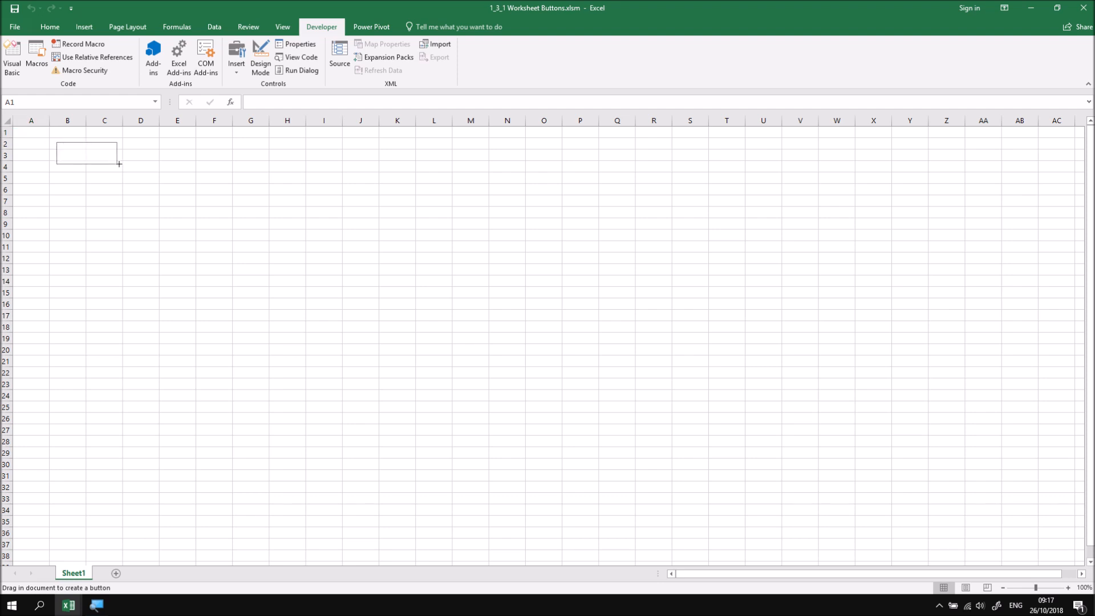
drag(55, 143, 118, 163)
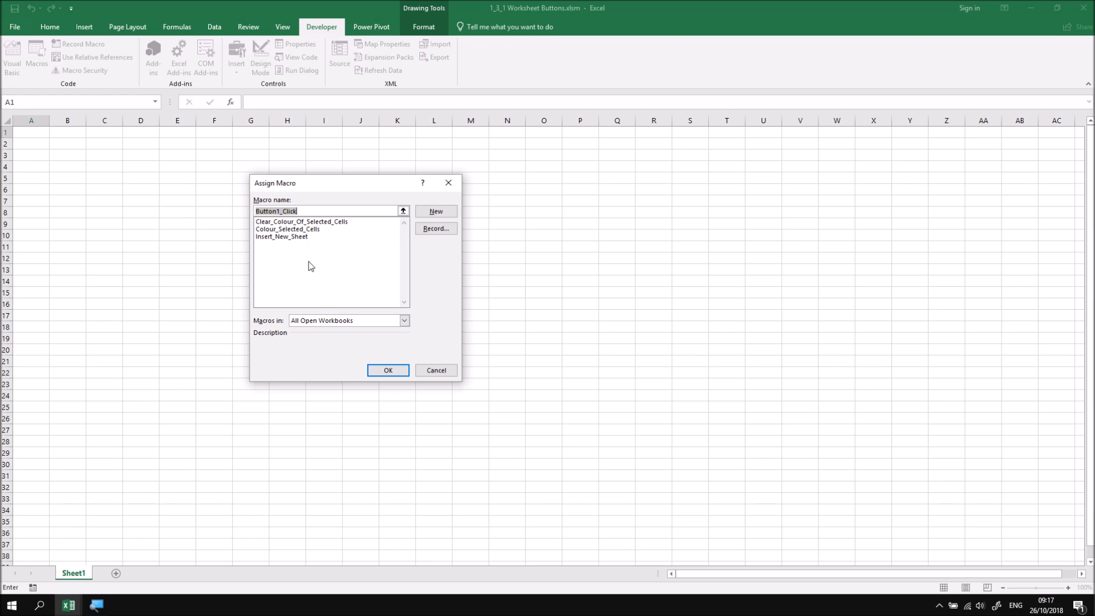
mouse_move(309, 334)
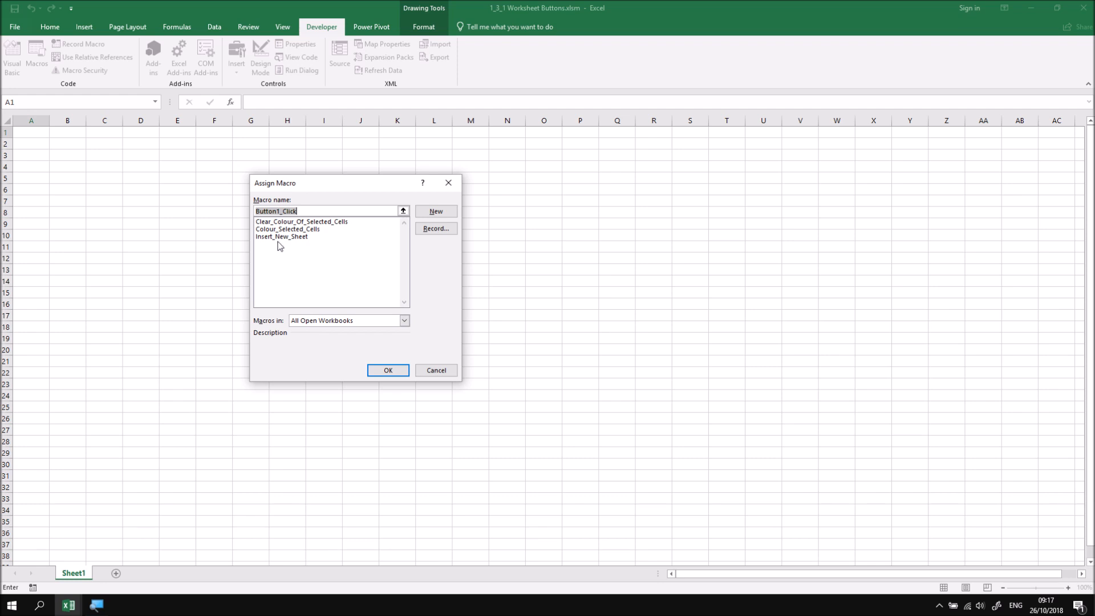
click(281, 236)
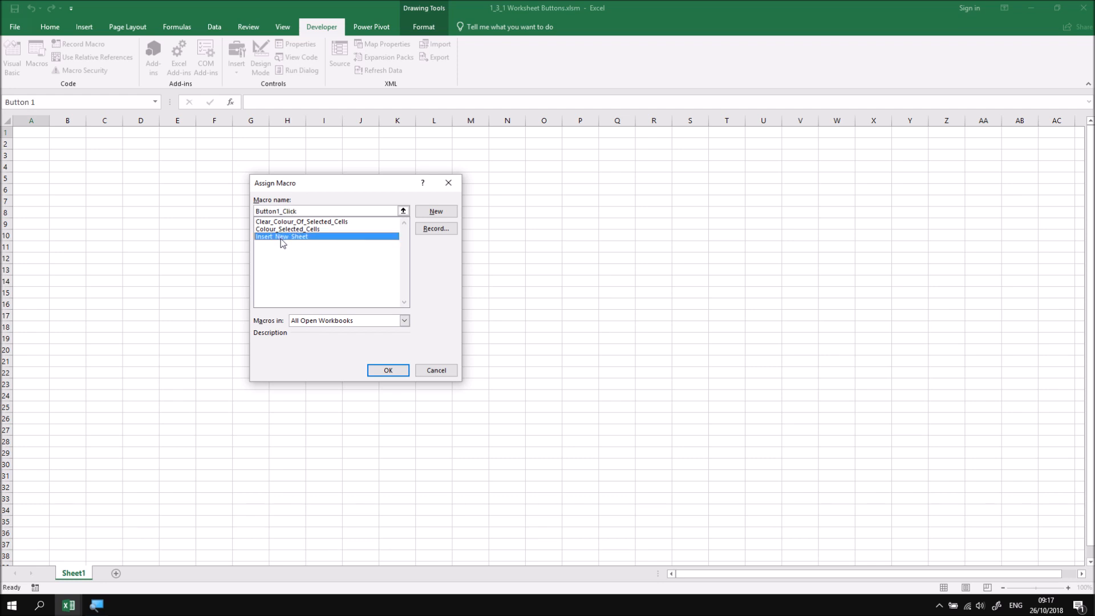
click(281, 236)
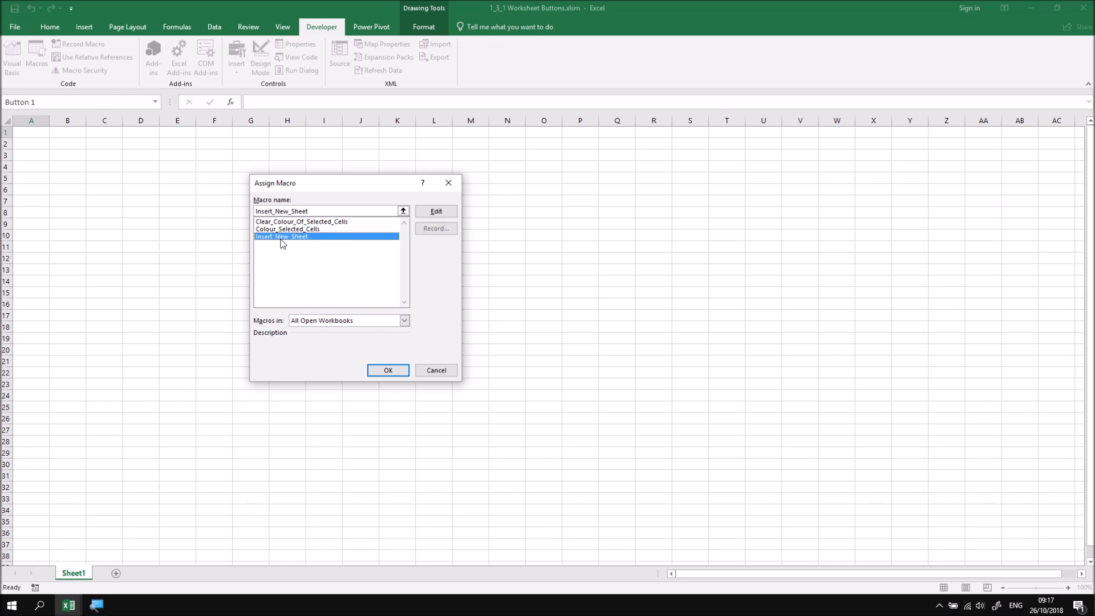
click(388, 370)
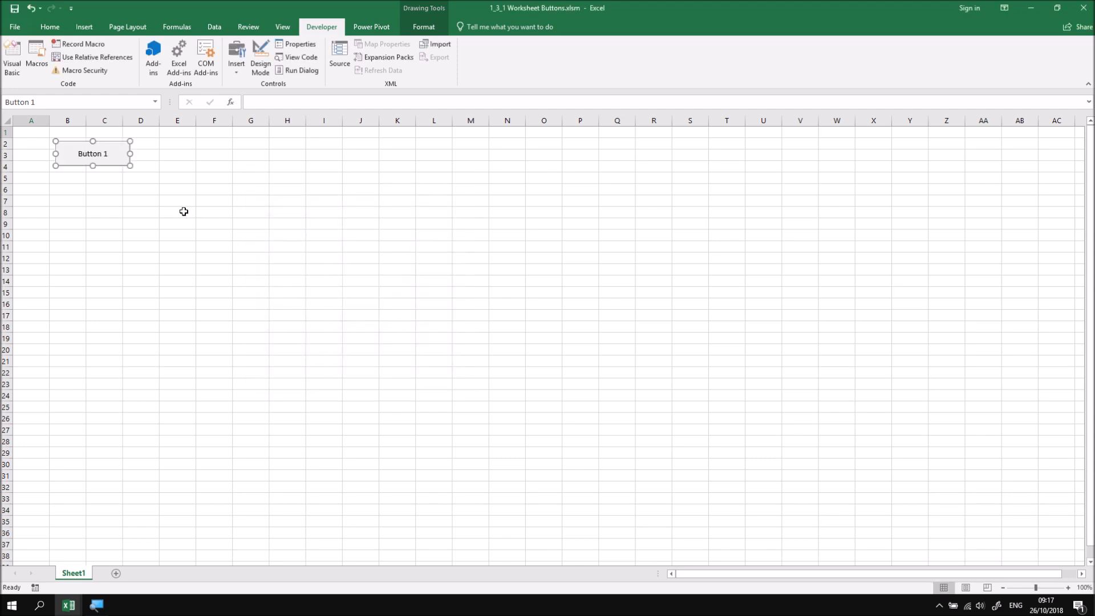
mouse_move(153, 191)
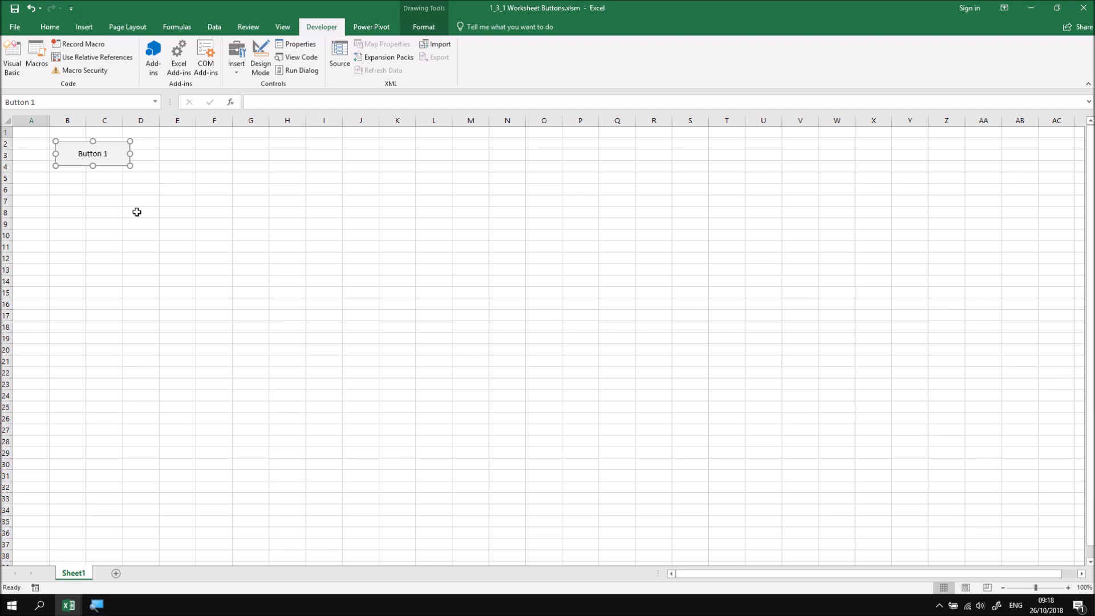
mouse_move(86, 159)
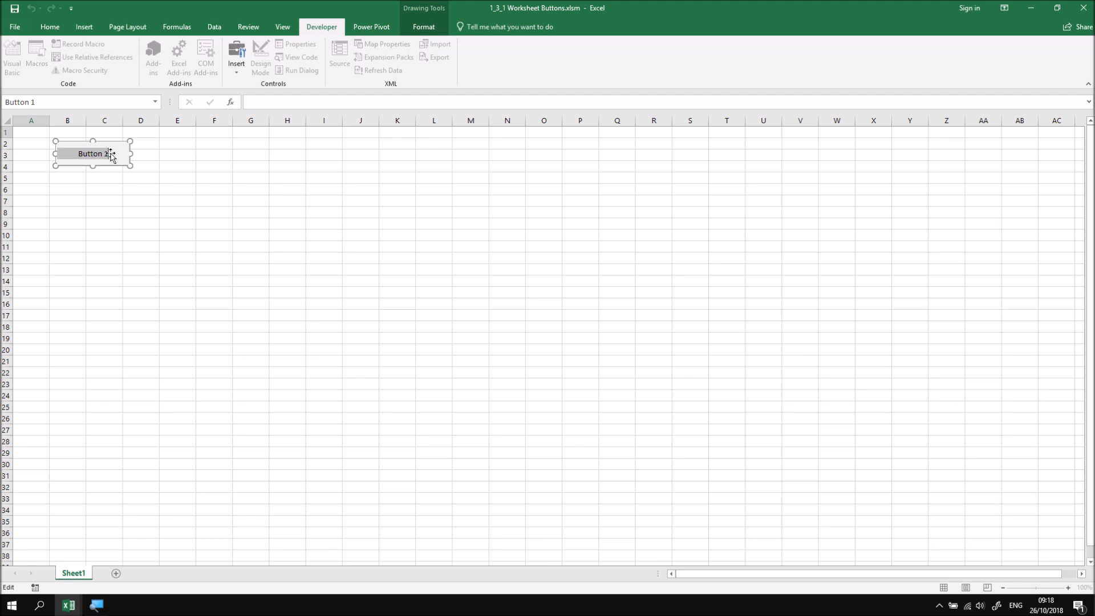
- Change the button caption from 'Button 1' to 'Add New Sheet'
text(Add New Sheet)
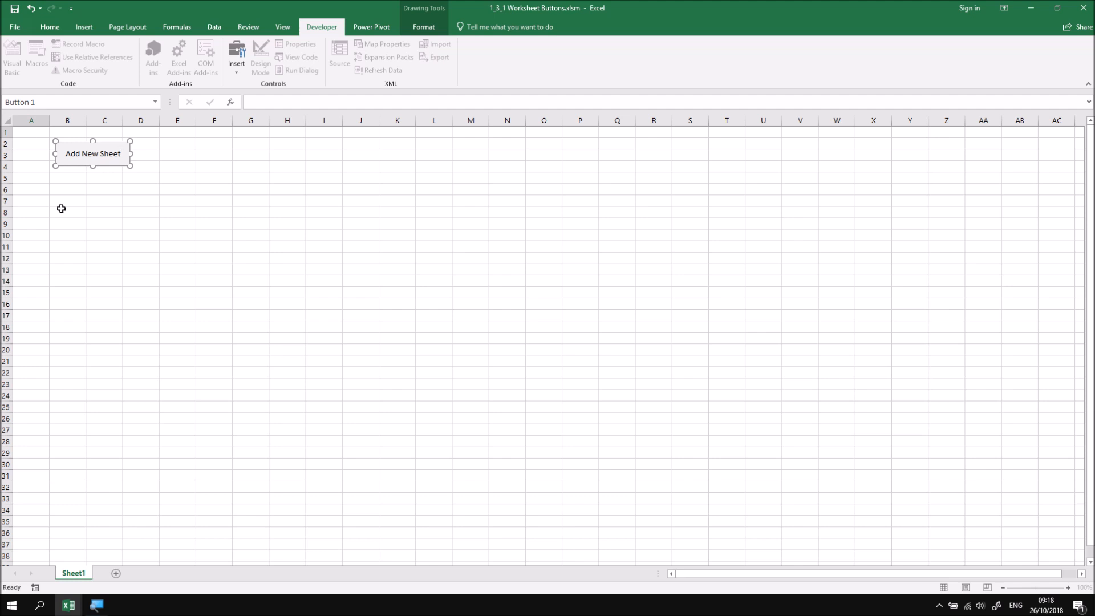
click(30, 132)
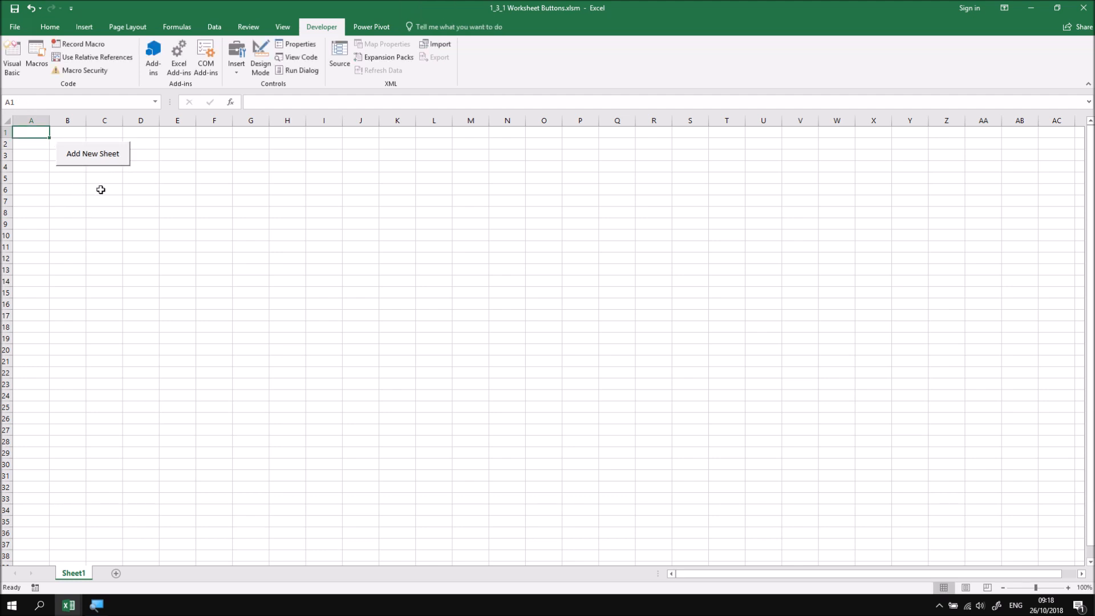
mouse_move(93, 170)
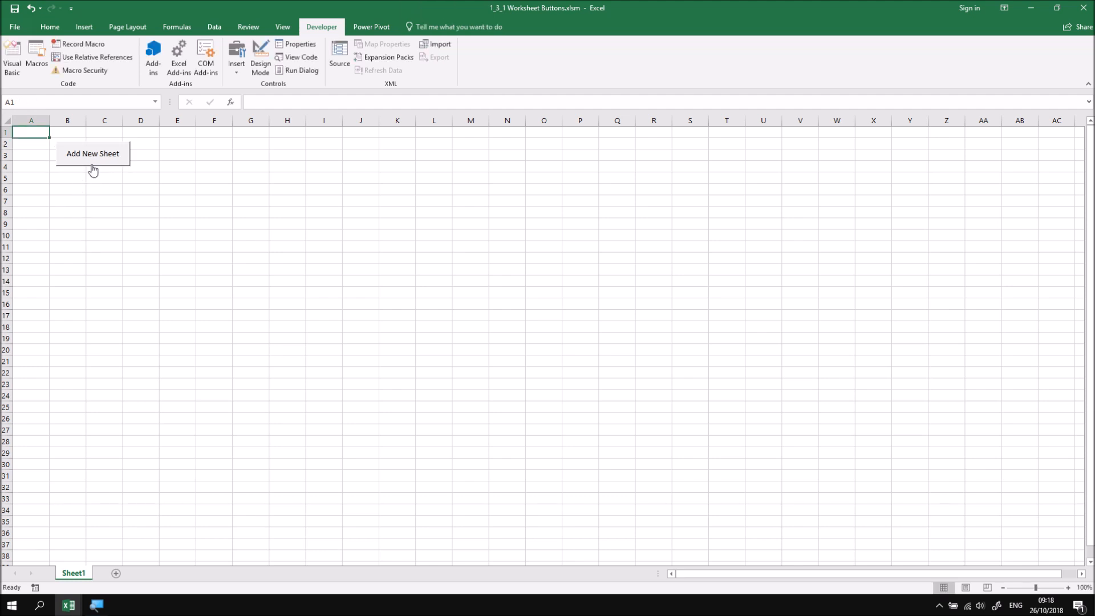
mouse_move(90, 164)
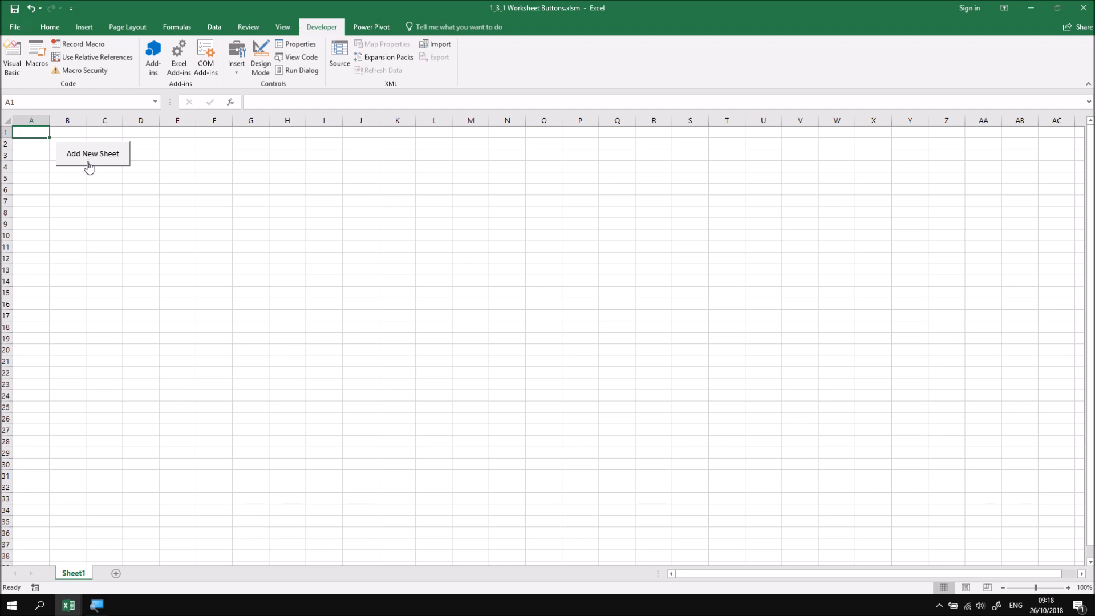
- Run the button to create Sheet2 with the Wise Owl header, then return to Sheet1
click(92, 153)
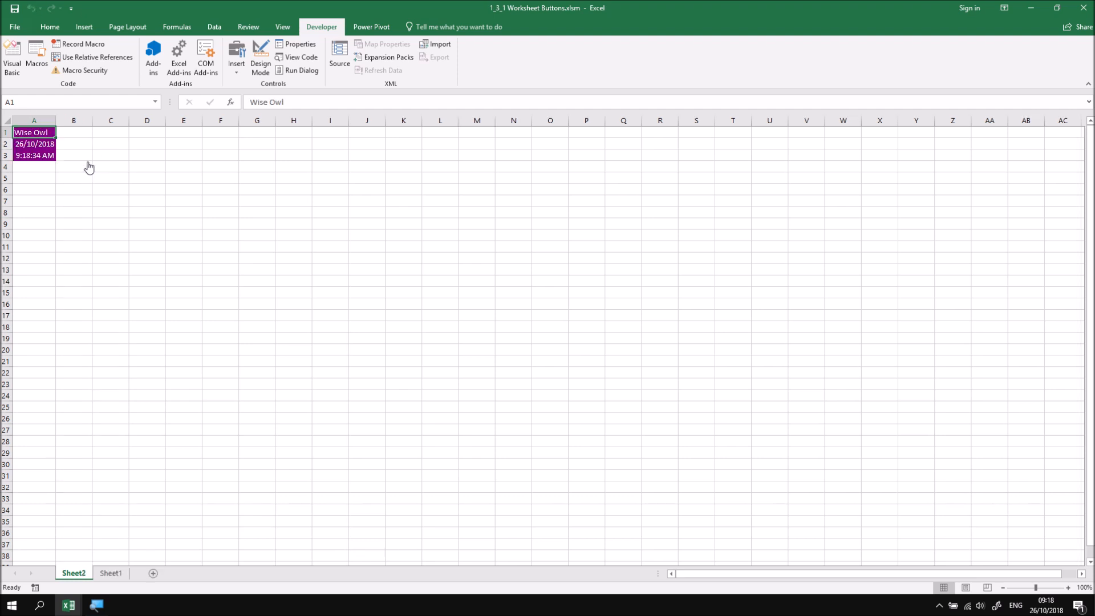
mouse_move(87, 161)
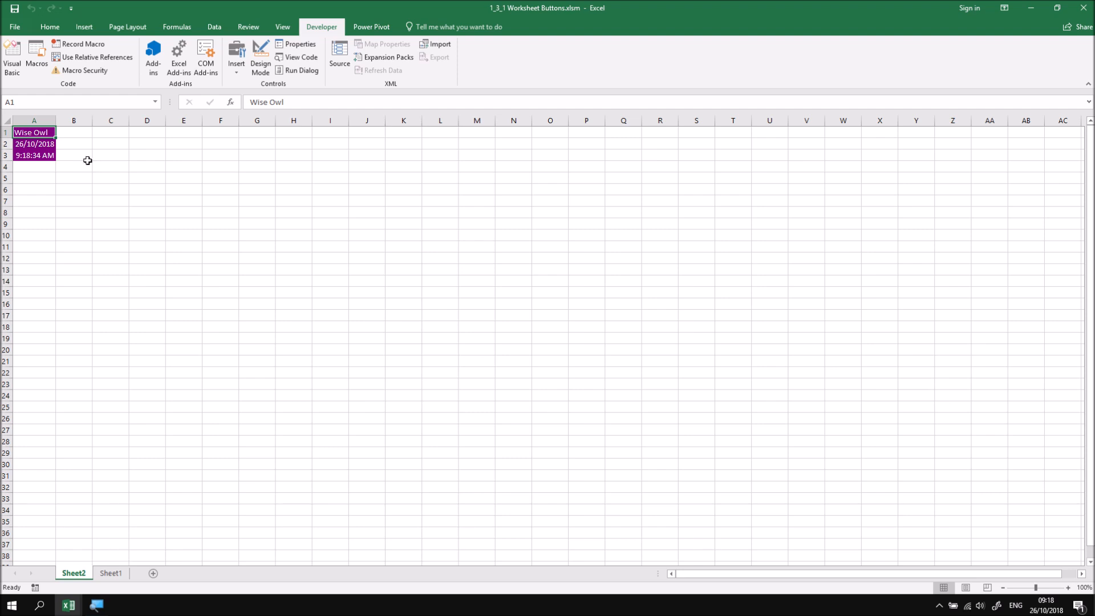
mouse_move(152, 198)
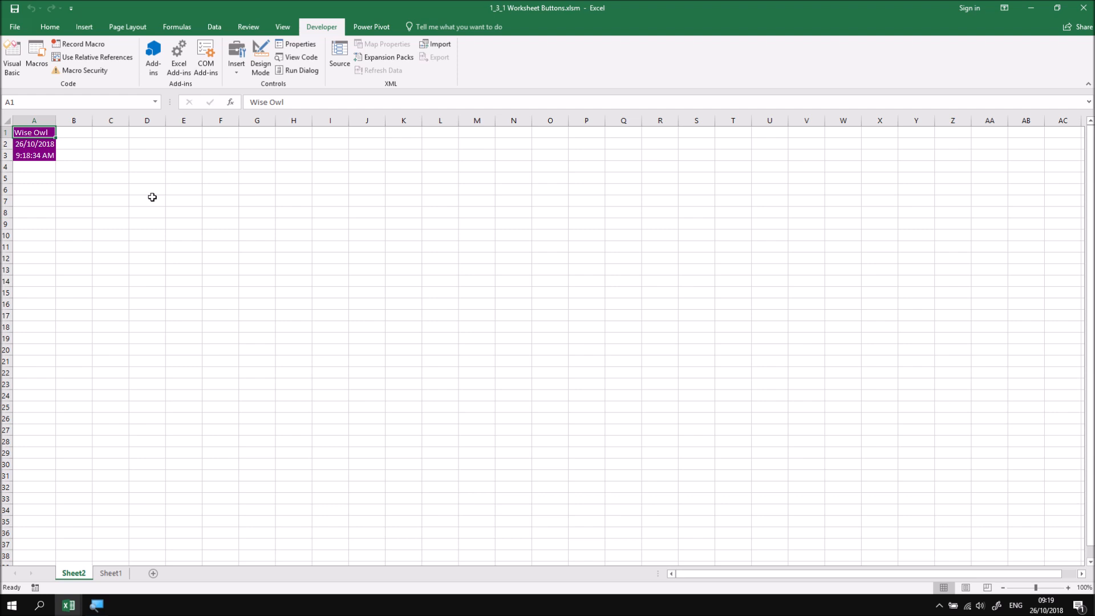
click(110, 573)
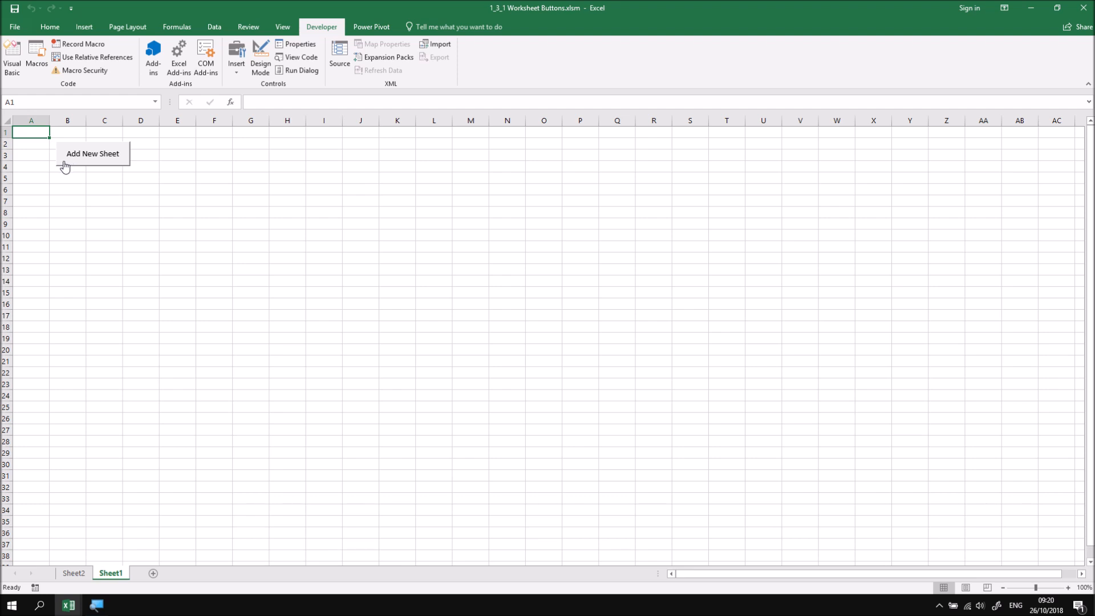
- Select the button without running it and drag it around column B to align with gridlines
right_click(92, 153)
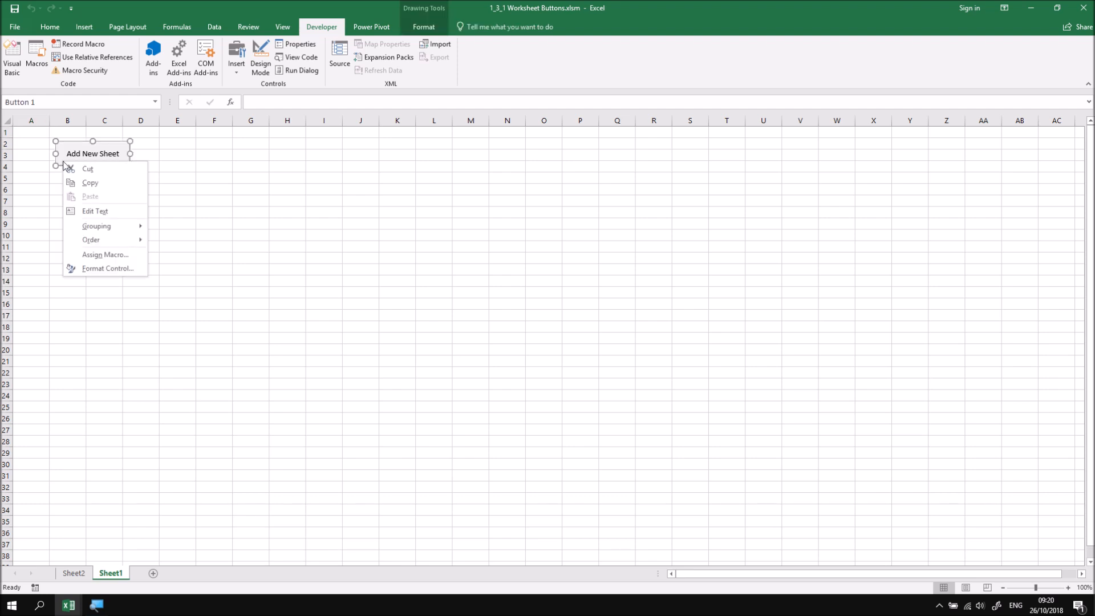
mouse_move(95, 211)
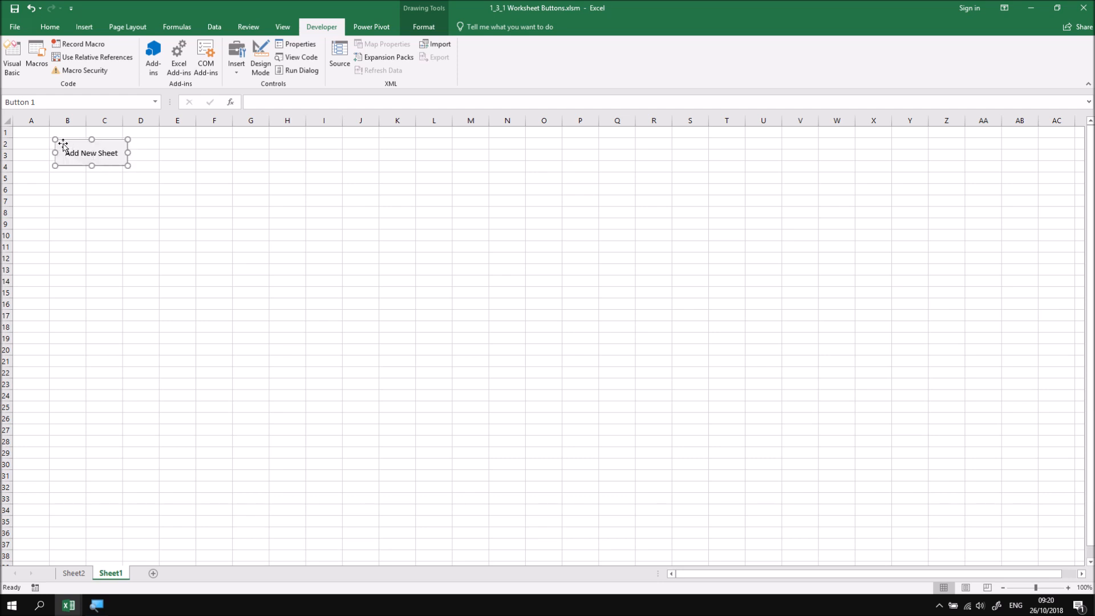
drag(91, 153, 97, 157)
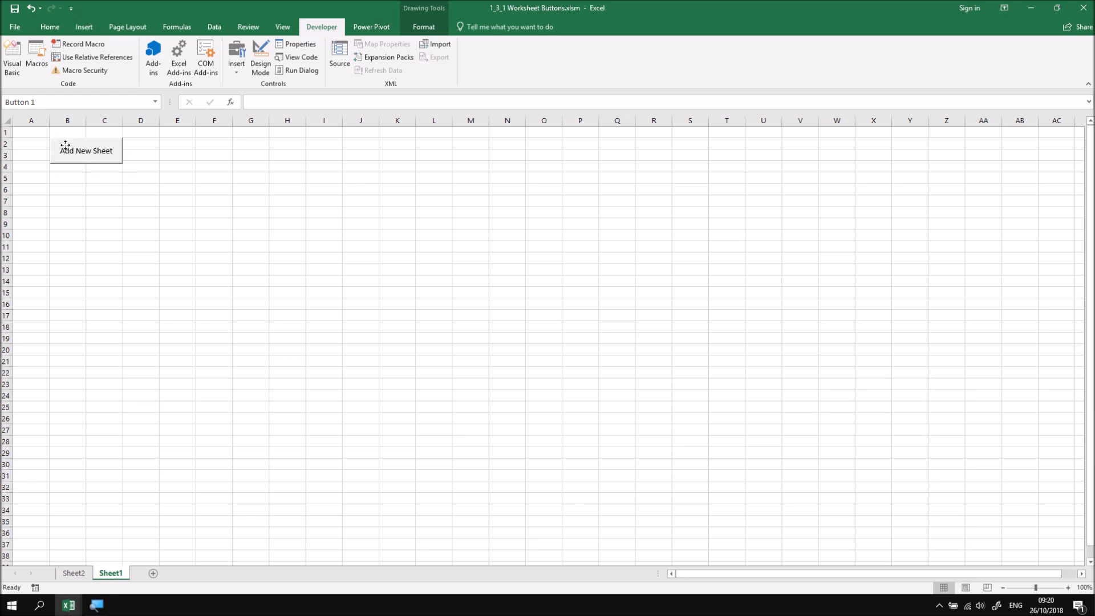
drag(85, 149, 121, 159)
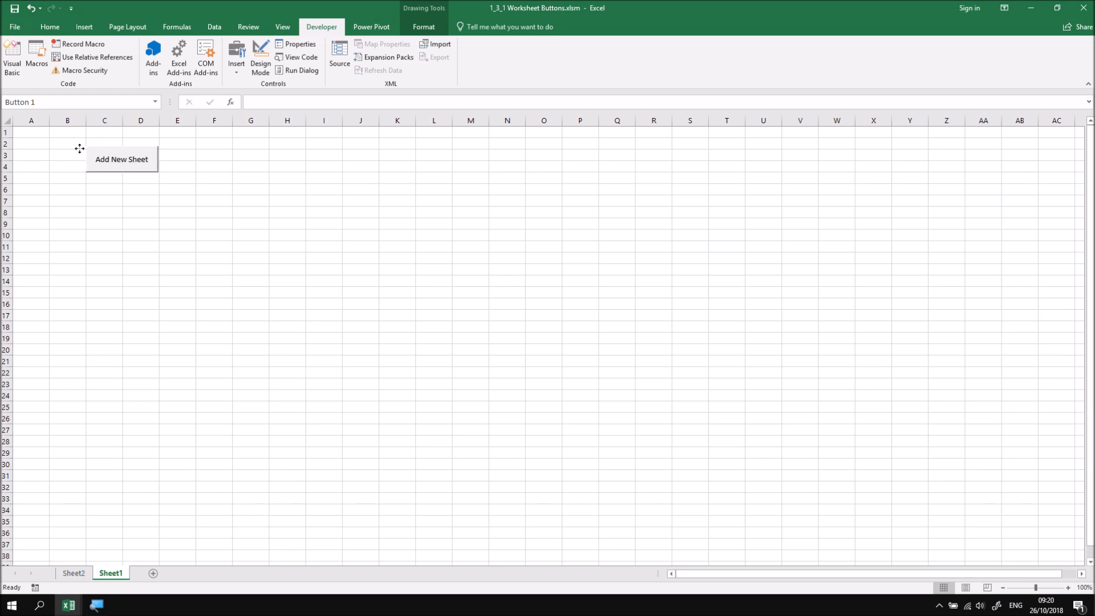
drag(121, 159, 85, 150)
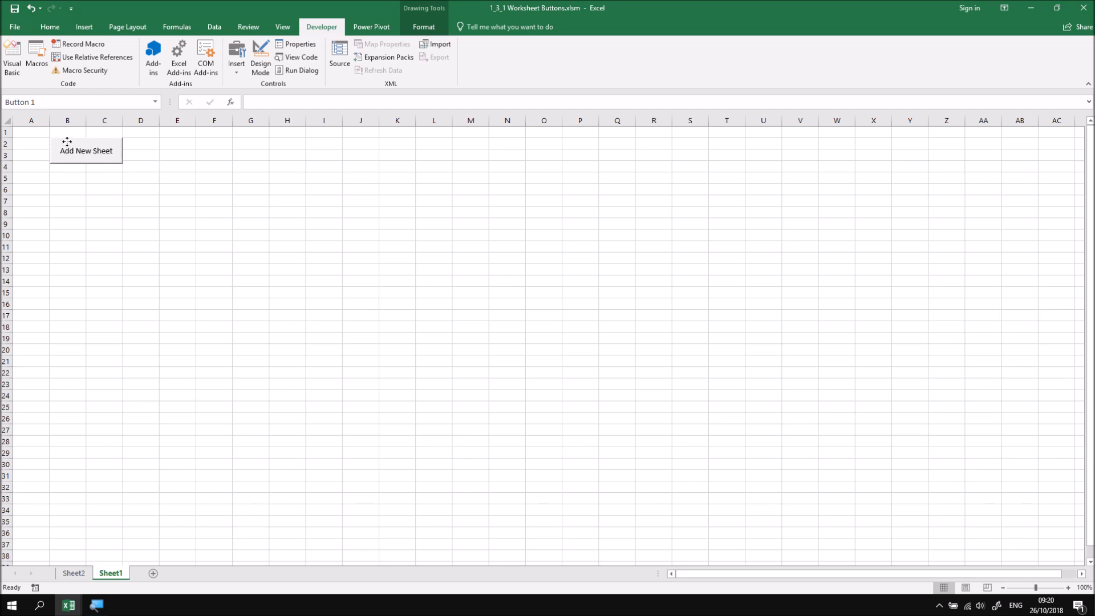
click(86, 150)
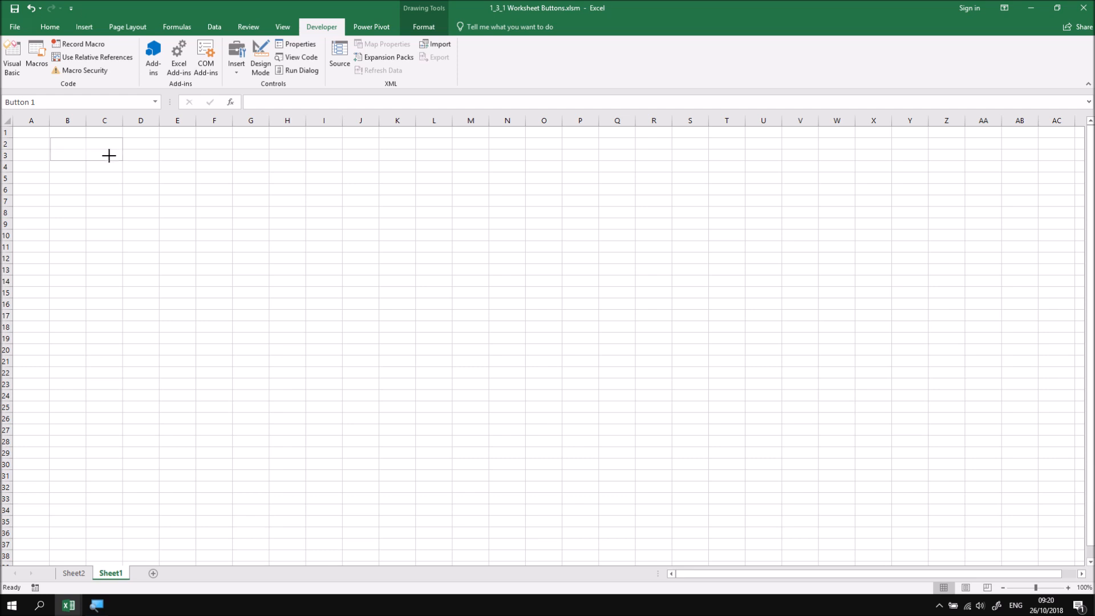
- Snap the button over B2:C3 and view the Drawing Tools Shape Fill and Shape Effects options
drag(52, 137, 122, 161)
text(Add New Sheet)
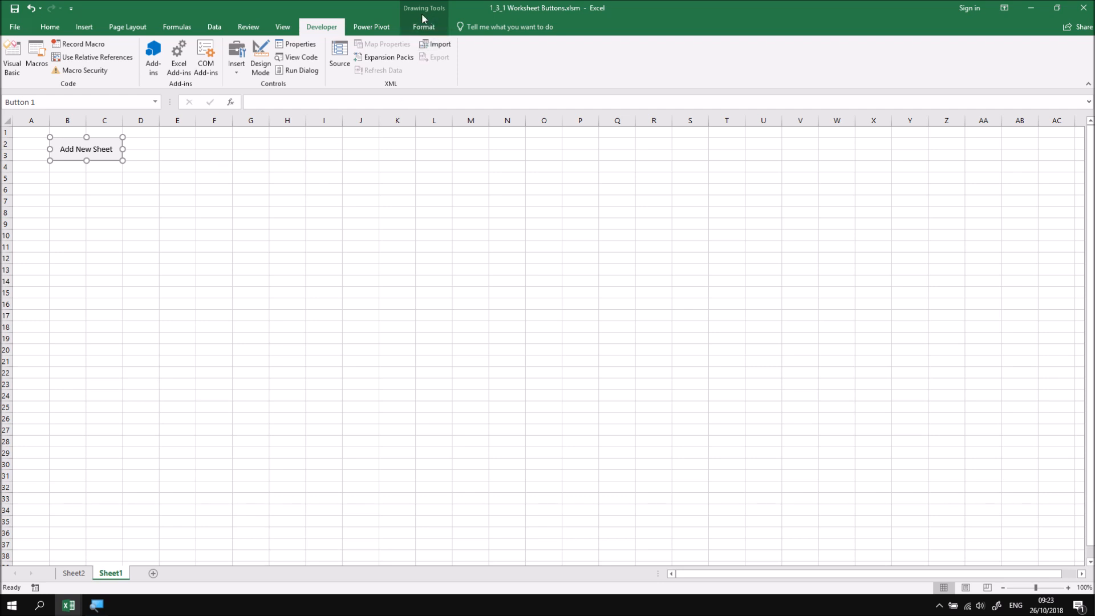
click(423, 26)
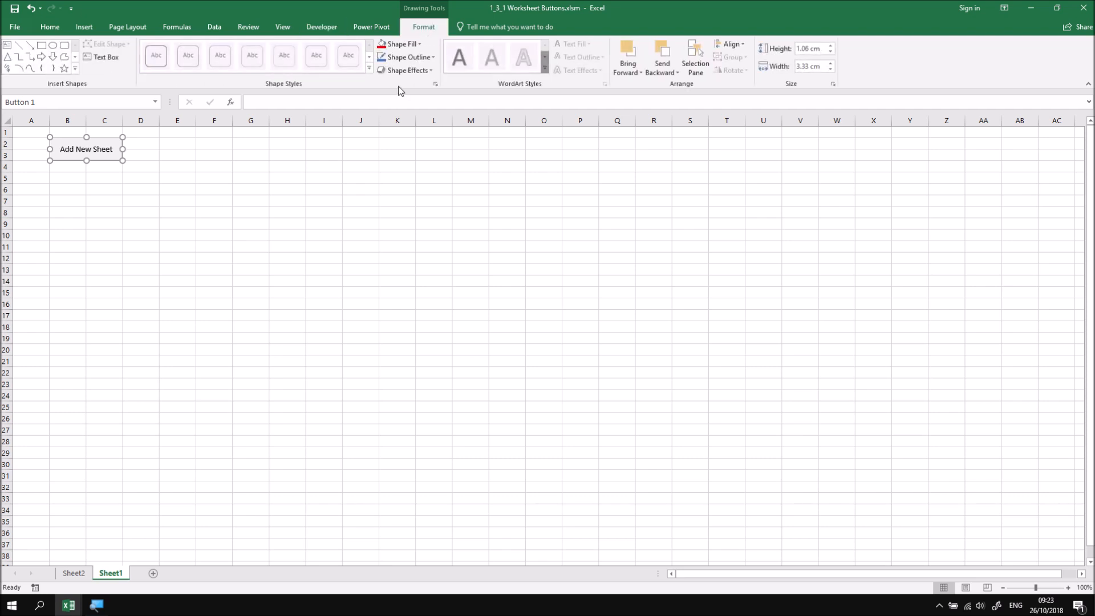
mouse_move(401, 44)
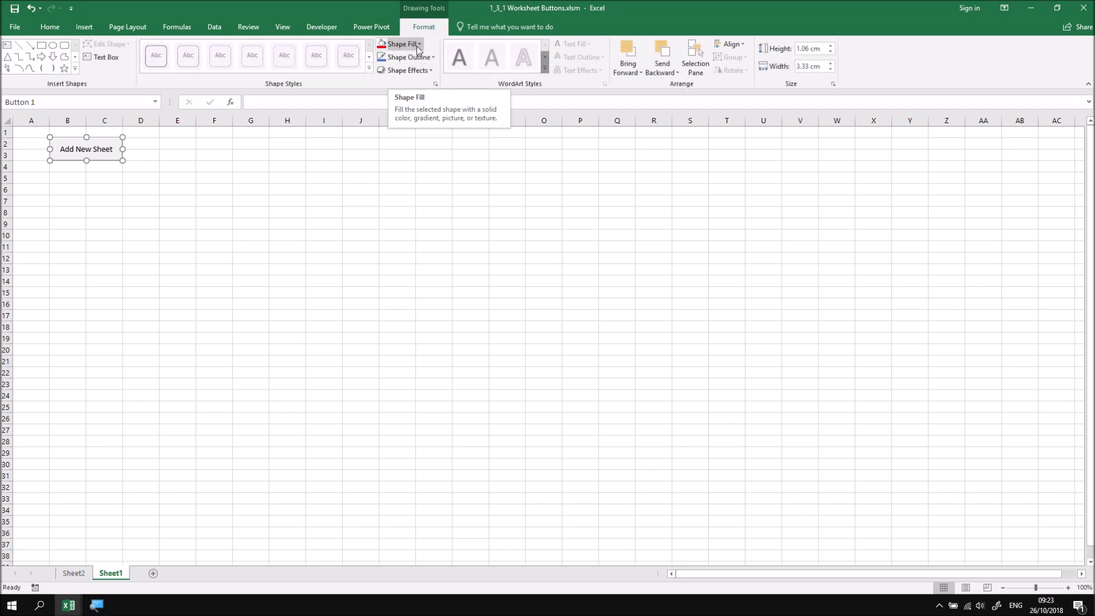
mouse_move(408, 70)
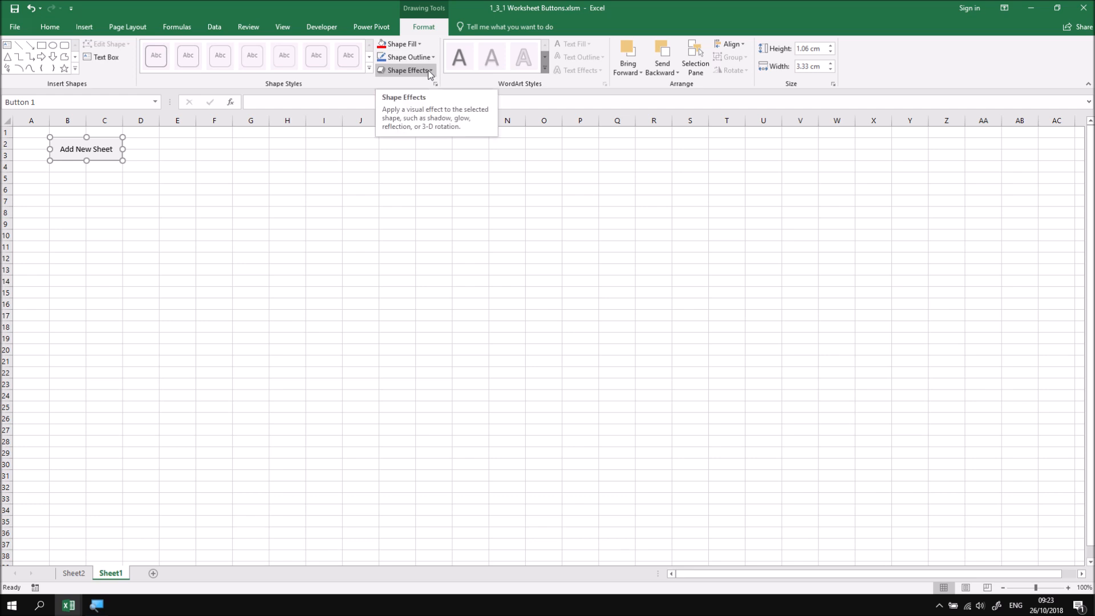
click(401, 43)
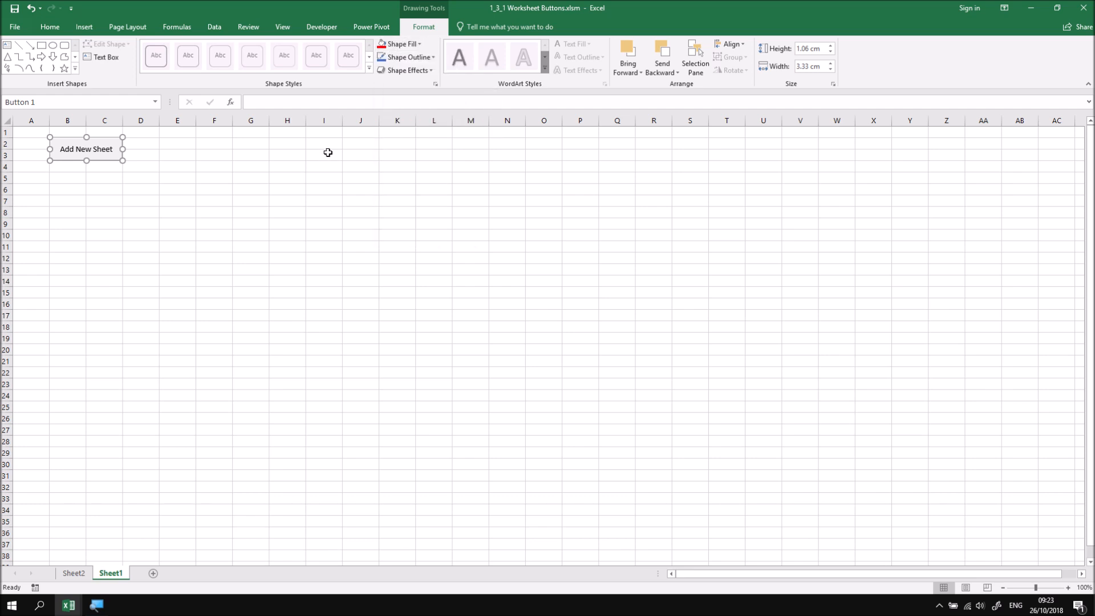
click(407, 57)
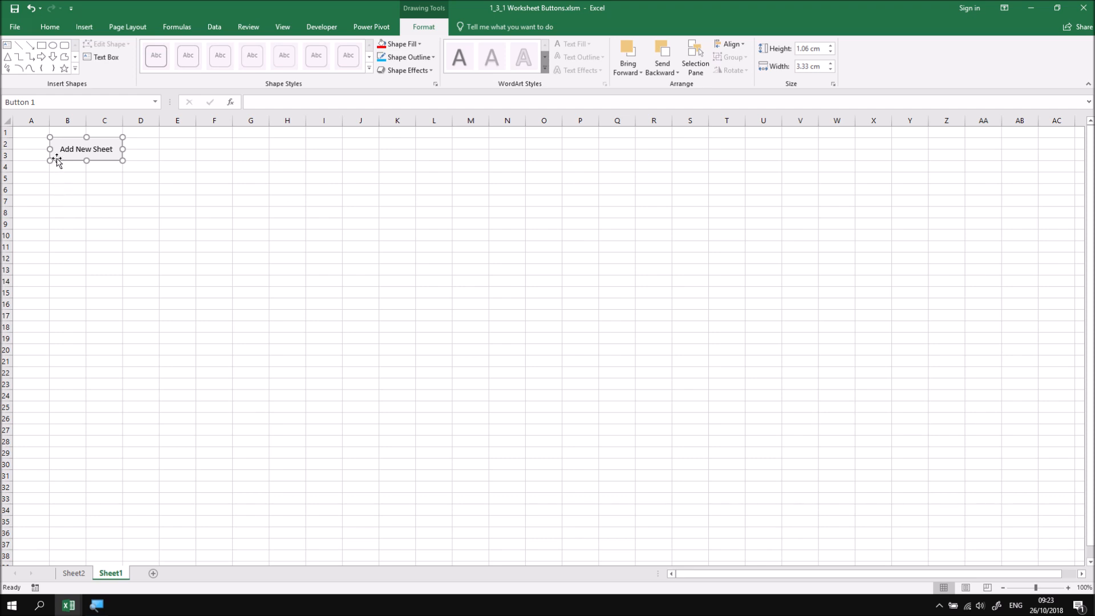
- Format the button label as bold, larger and red via Format Control
right_click(85, 148)
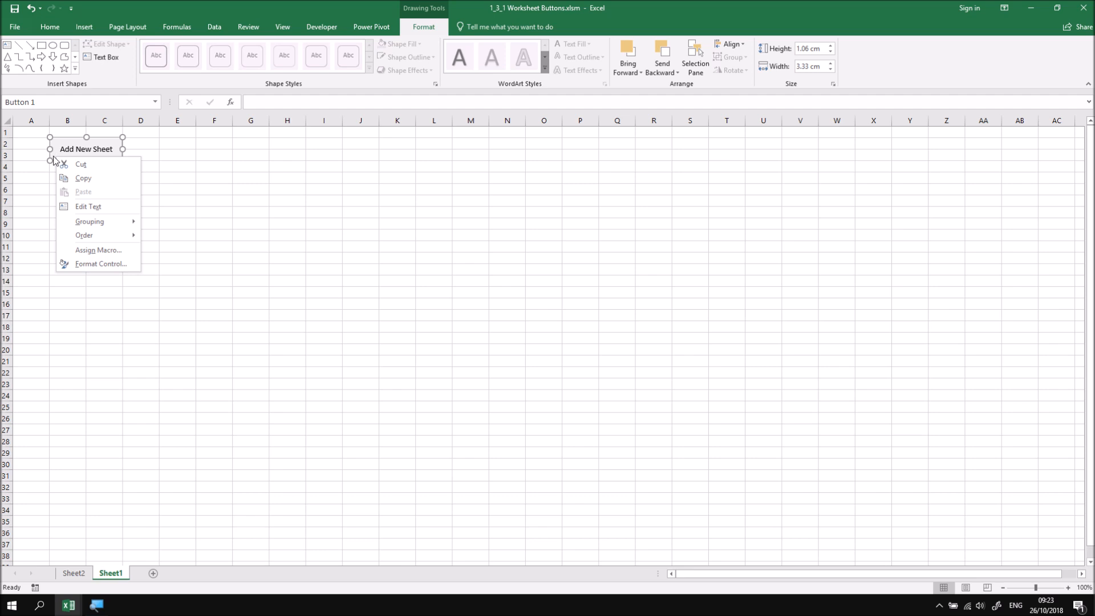
mouse_move(84, 234)
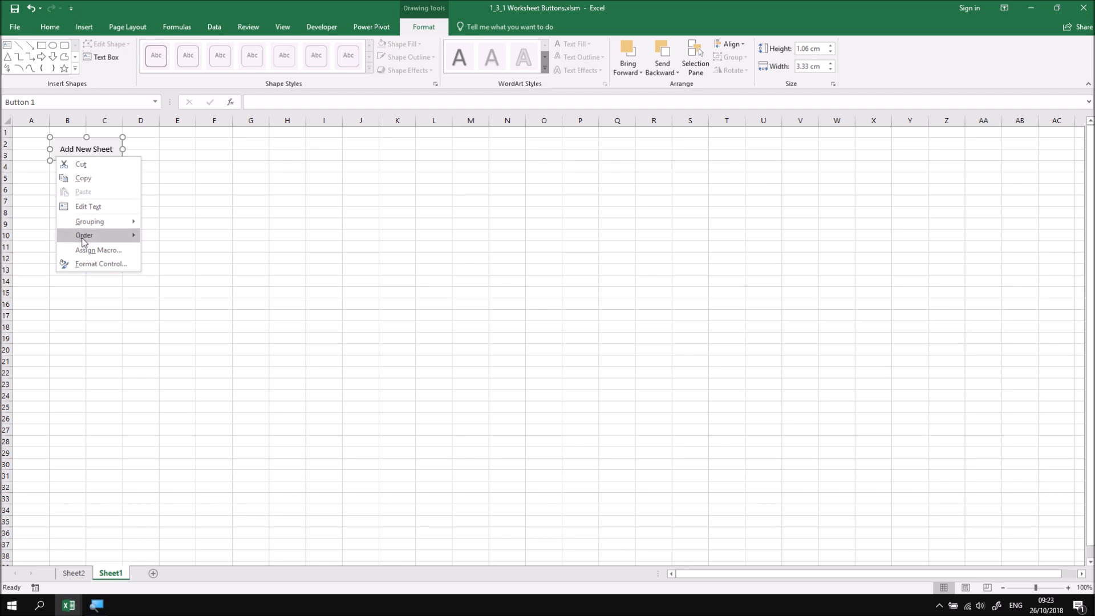
click(100, 263)
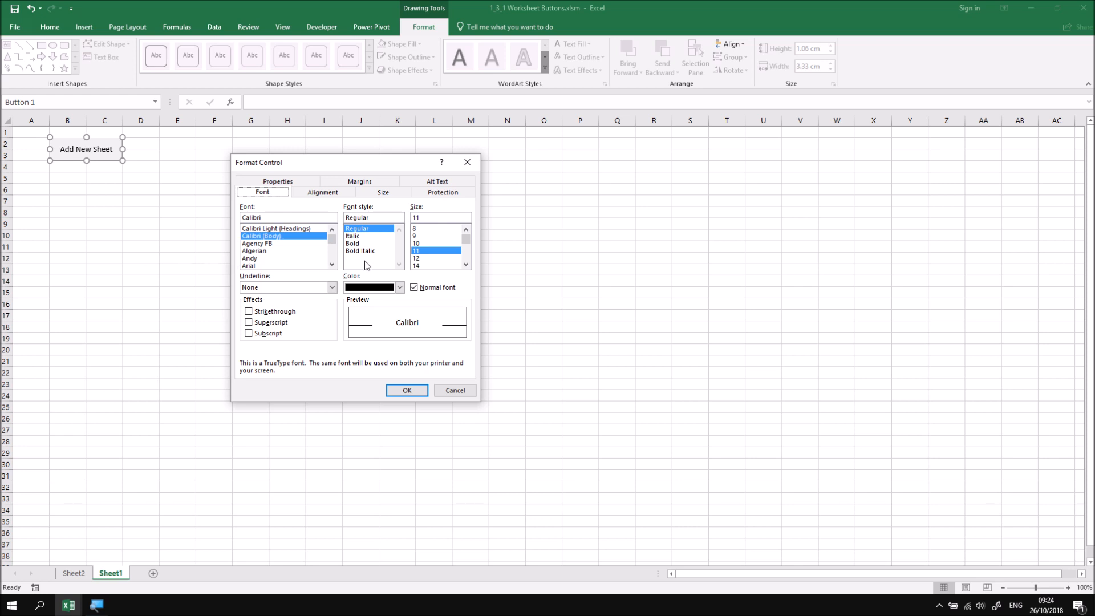
click(353, 243)
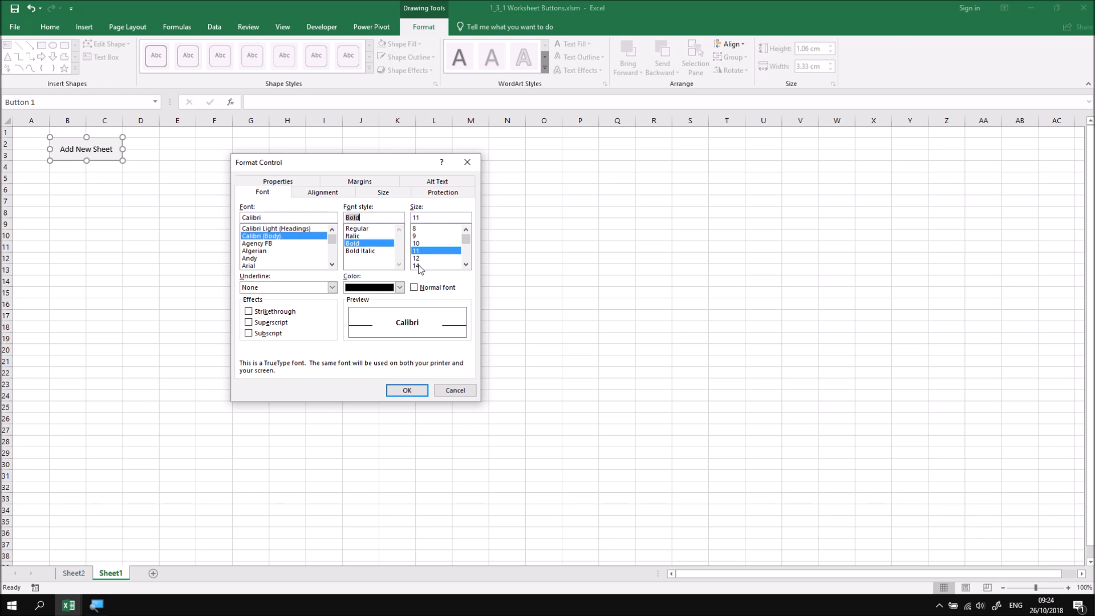
click(399, 286)
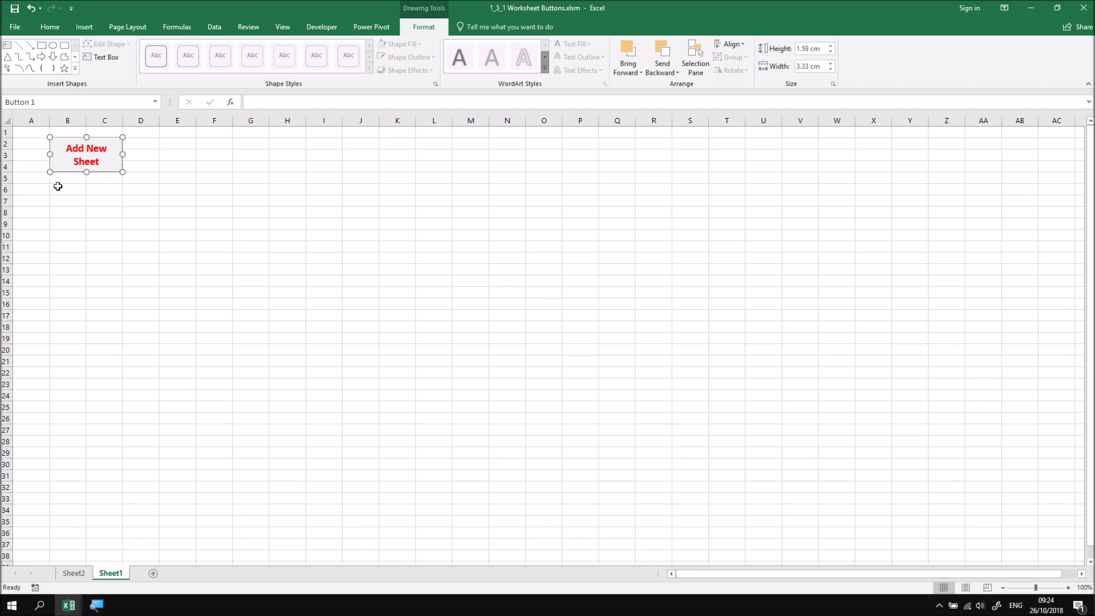
click(31, 131)
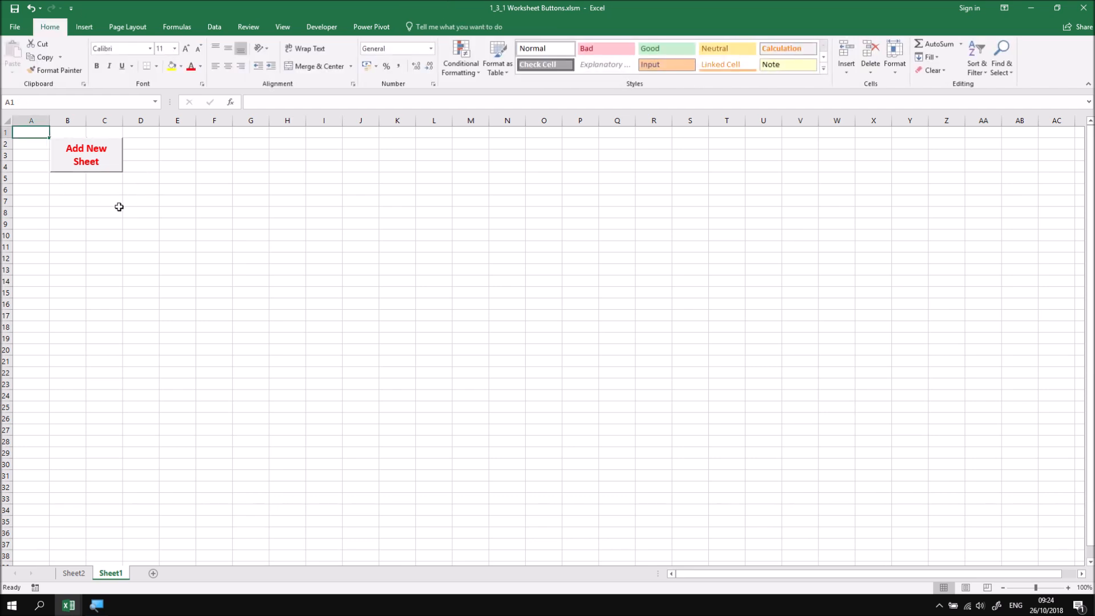